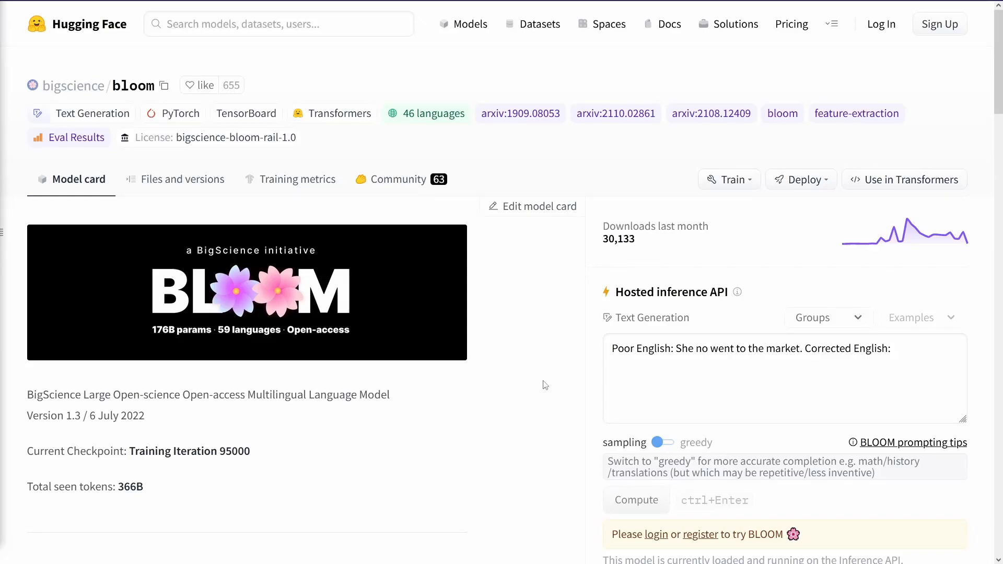
# - Scroll the bigscience/bloom model card to reach the Spaces list and back up
pyautogui.scroll(-3)
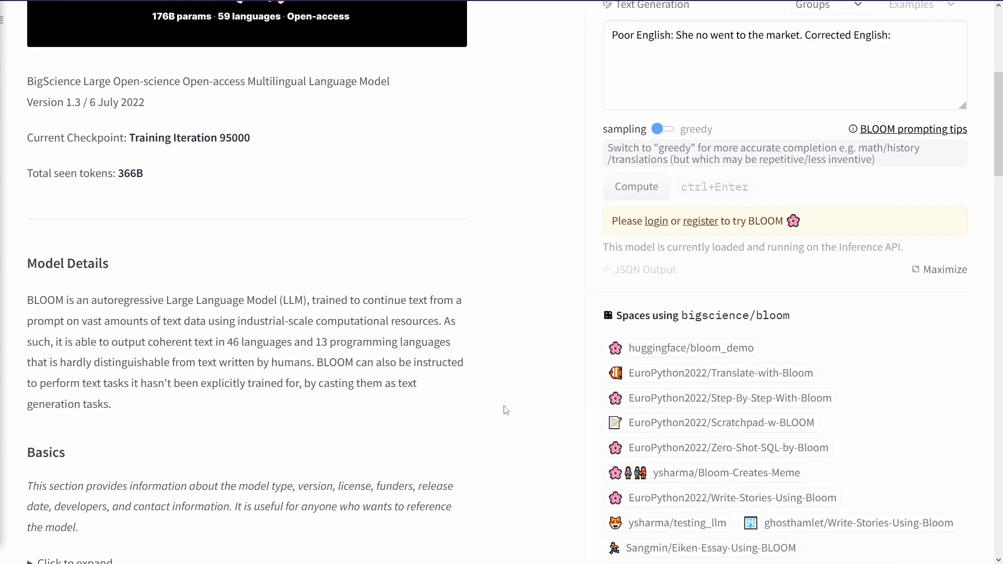
pyautogui.scroll(3)
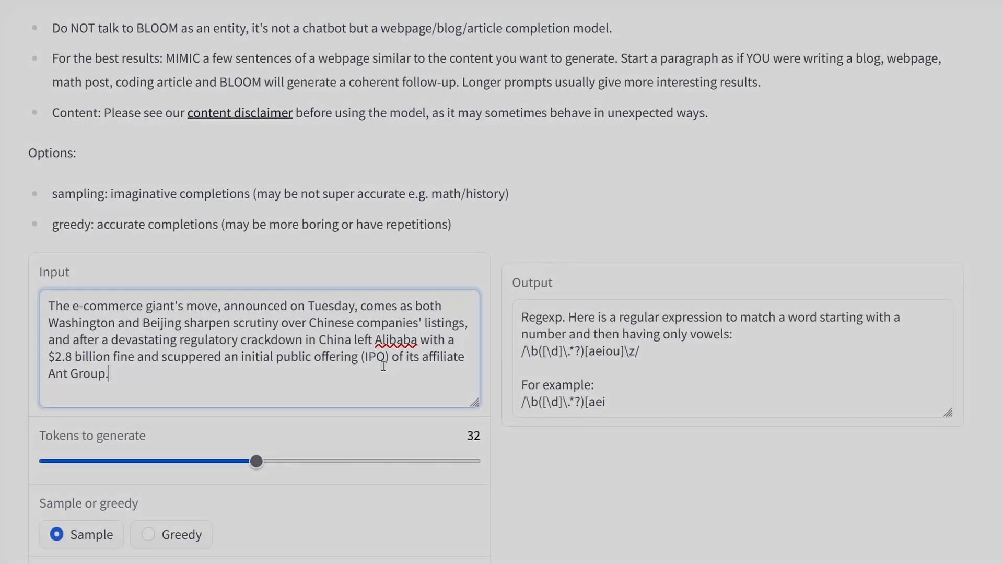
# - Set Tokens to generate to the maximum 64 and submit the Alibaba prompt in Sample mode
pyautogui.moveTo(255, 461); pyautogui.dragTo(323, 461)
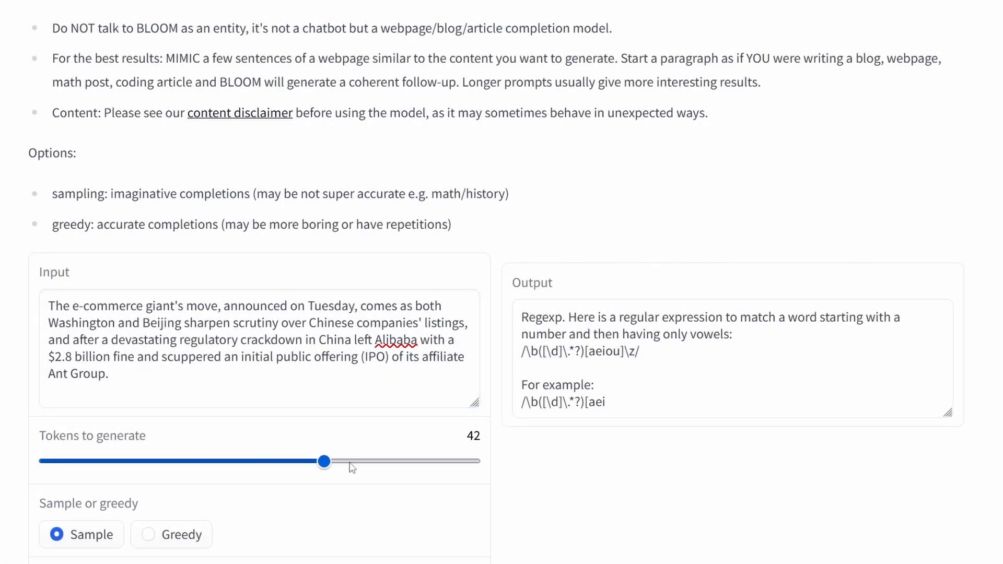
pyautogui.moveTo(324, 461); pyautogui.dragTo(472, 461)
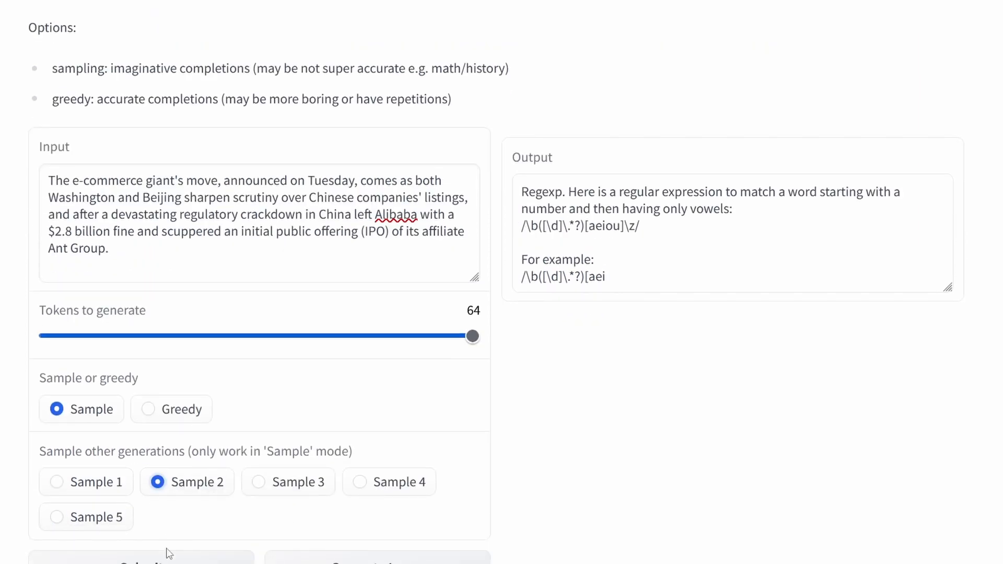
pyautogui.click(141, 560)
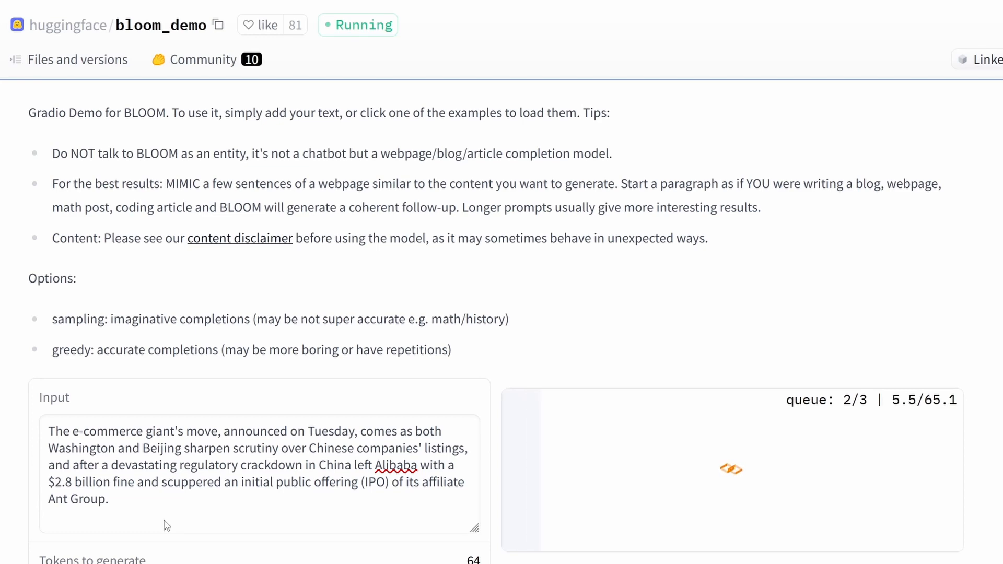
# - Wait through the queue and highlight the generated lines about Beijing's crackdown and Ant's IPO
pyautogui.scroll(-3)
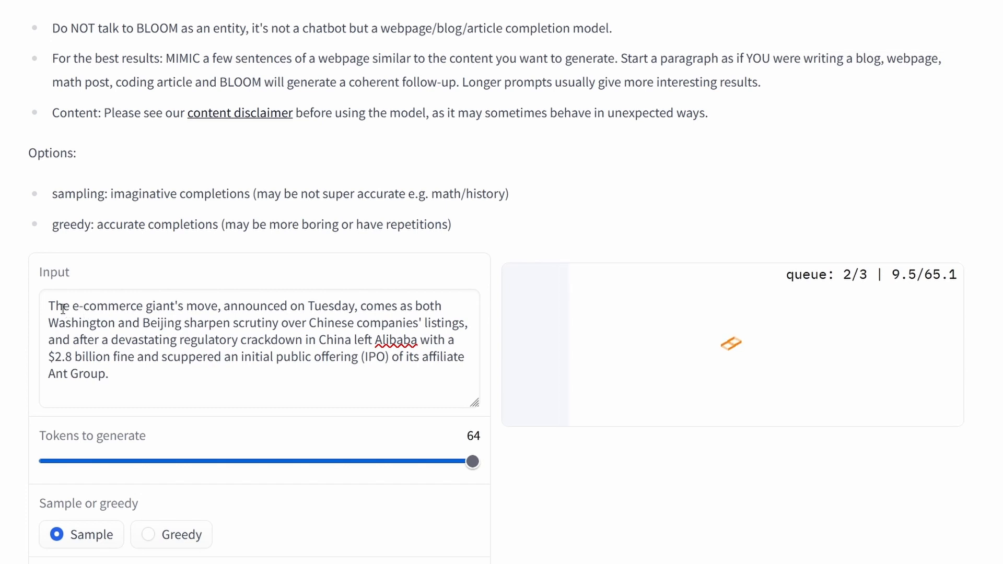
pyautogui.moveTo(237, 178)
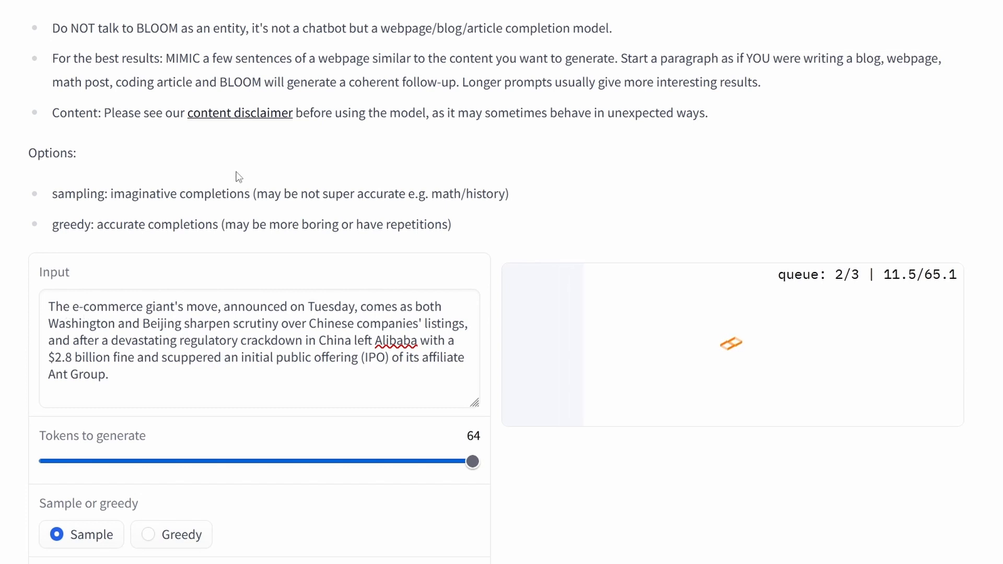
pyautogui.scroll(-3)
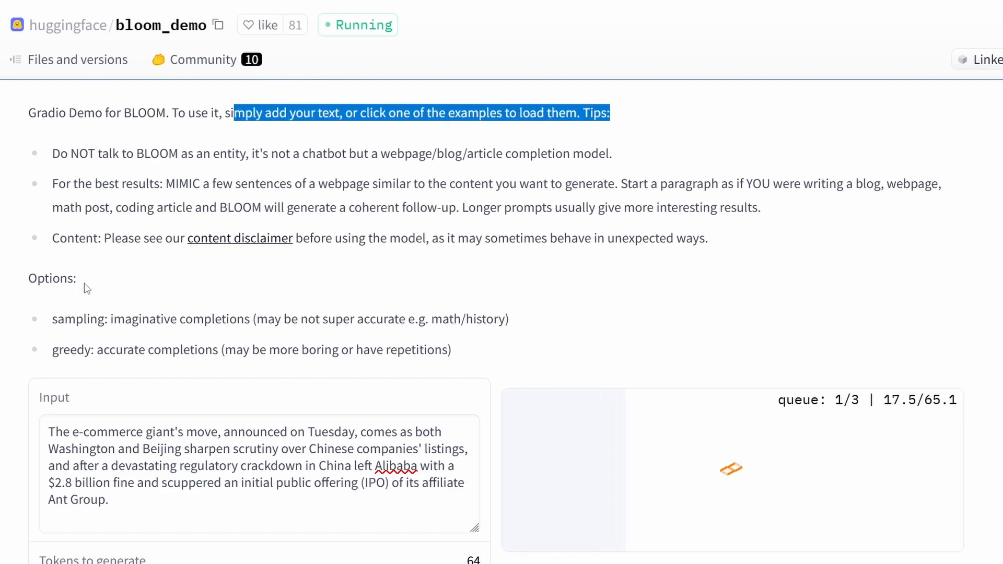
pyautogui.scroll(-3)
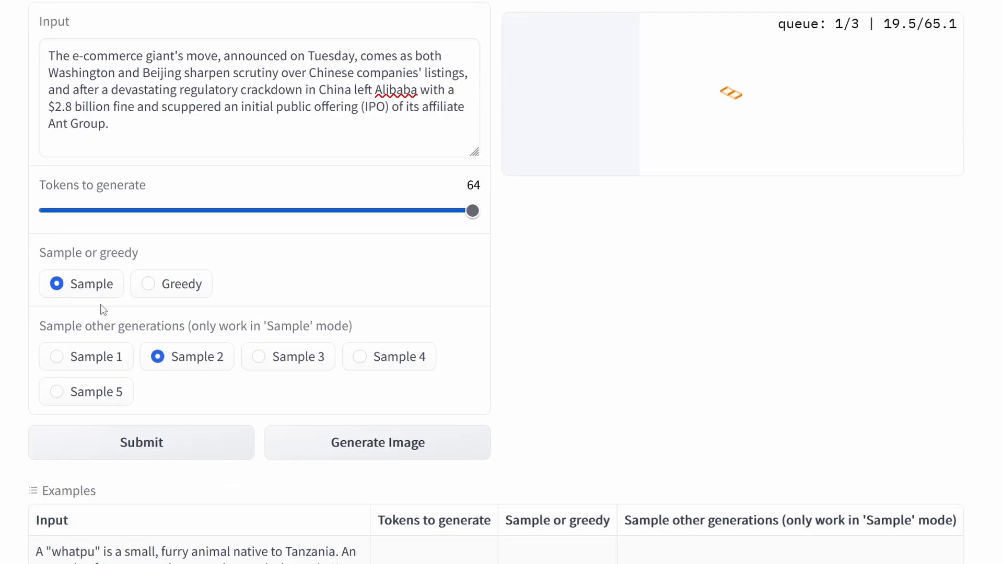
pyautogui.moveTo(470, 230)
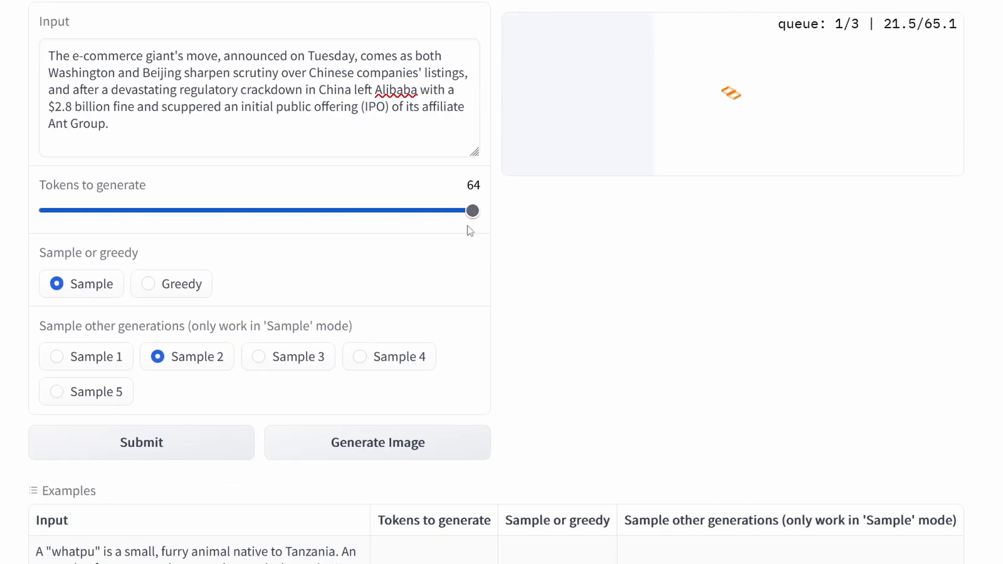
pyautogui.moveTo(195, 284)
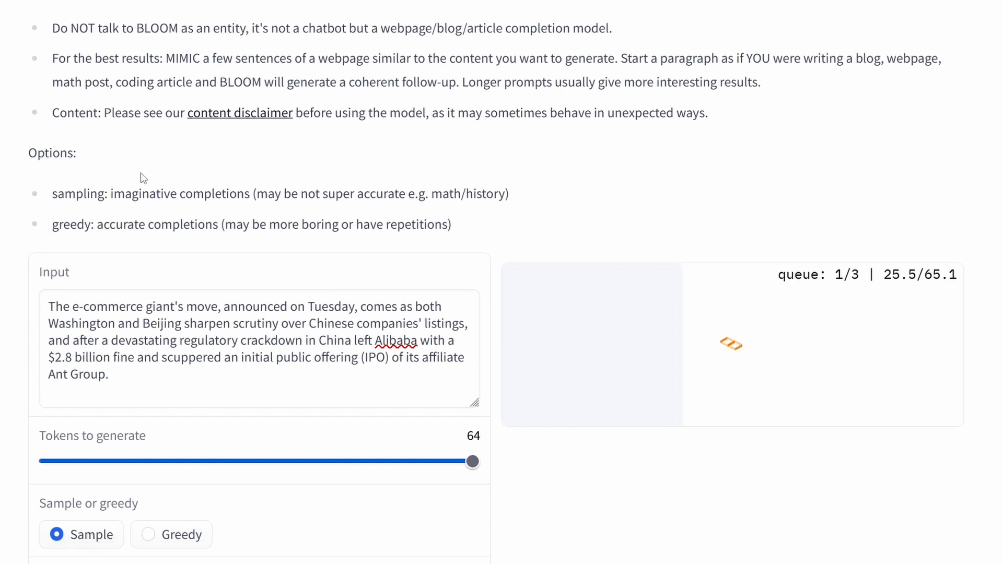
pyautogui.moveTo(132, 194); pyautogui.dragTo(509, 195)
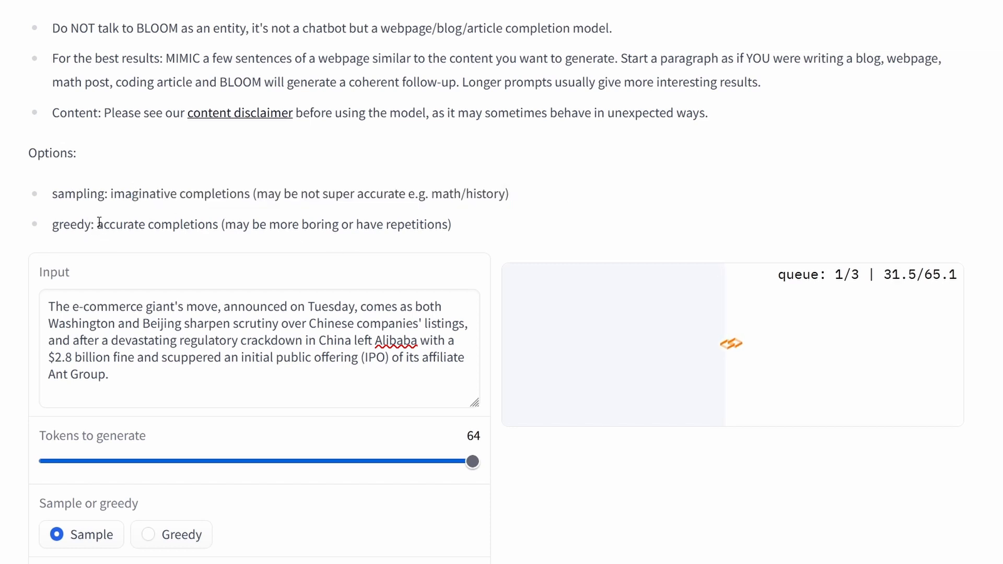
pyautogui.moveTo(96, 225); pyautogui.dragTo(451, 225)
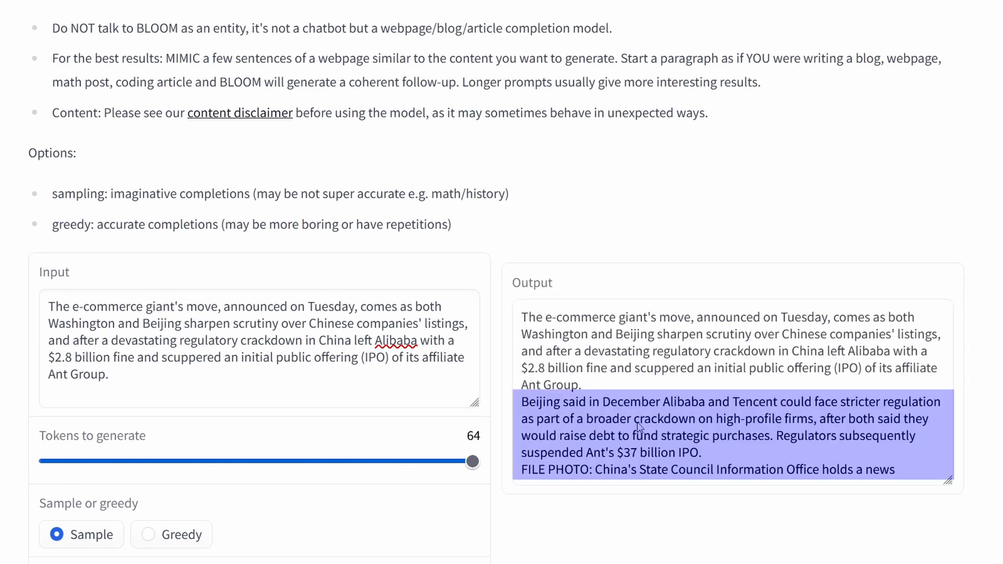
pyautogui.moveTo(933, 421)
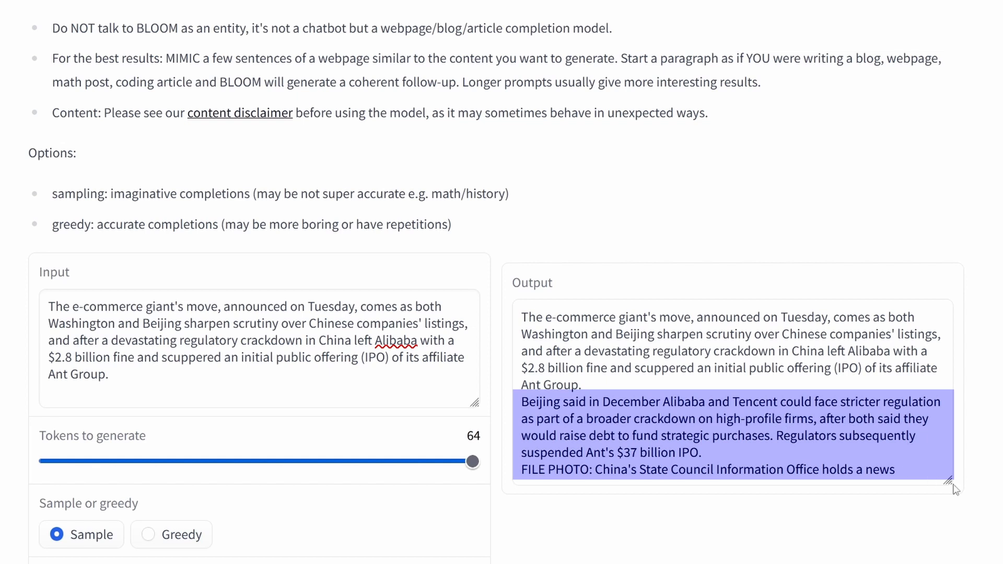
# - Drag the Output textbox taller so the full Alibaba continuation is visible
pyautogui.moveTo(948, 480); pyautogui.dragTo(953, 540)
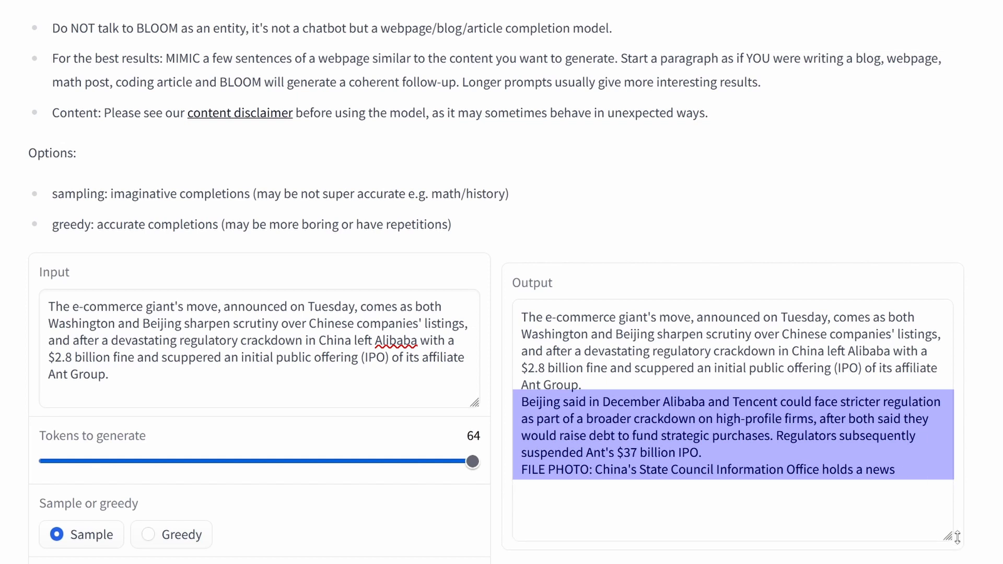
pyautogui.moveTo(340, 430)
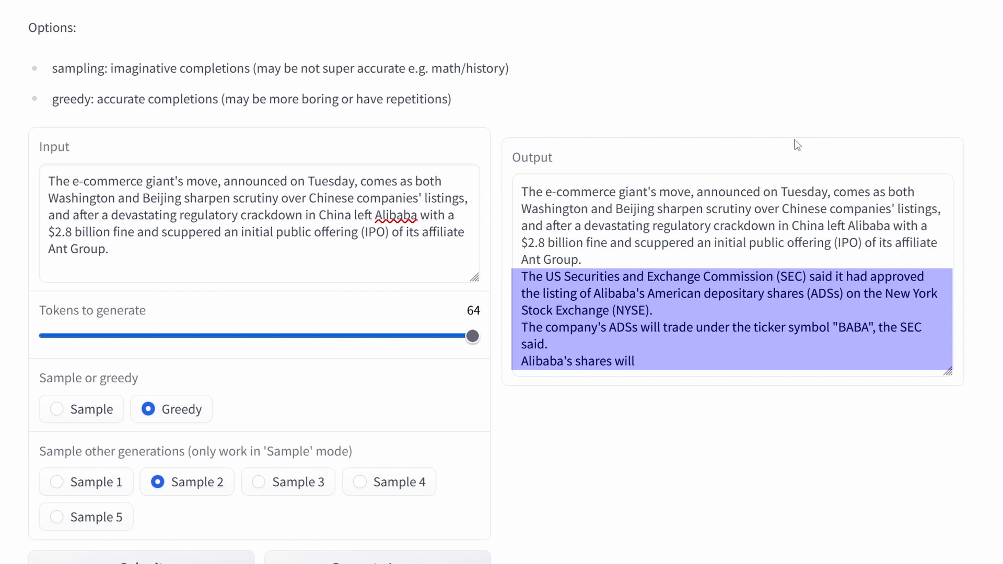
pyautogui.moveTo(660, 307)
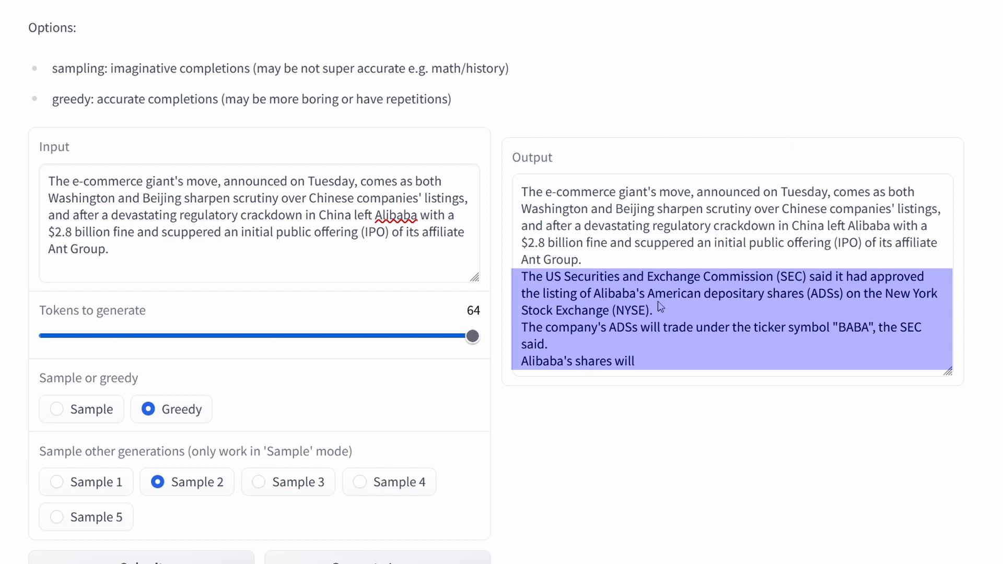
pyautogui.moveTo(797, 144)
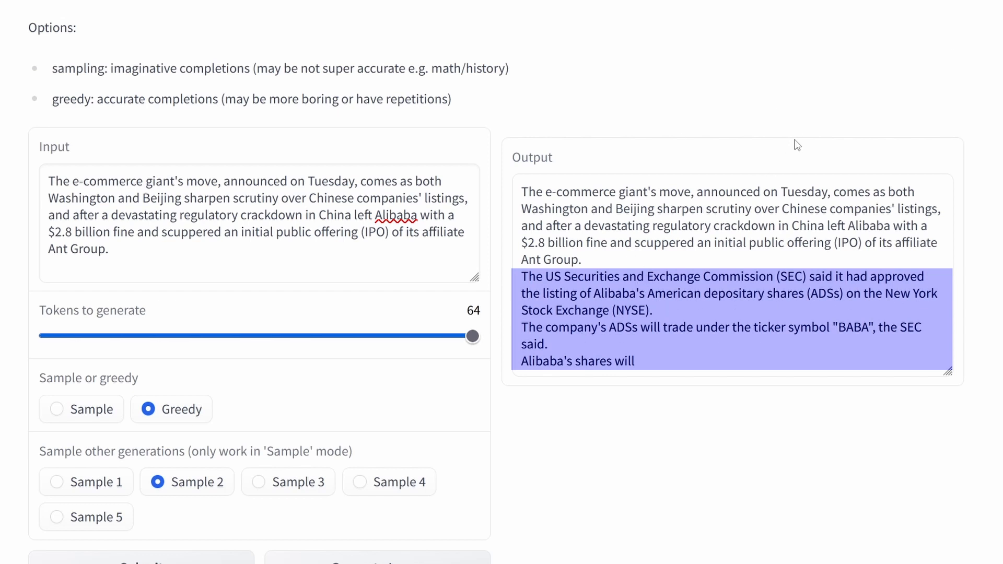
pyautogui.moveTo(700, 304)
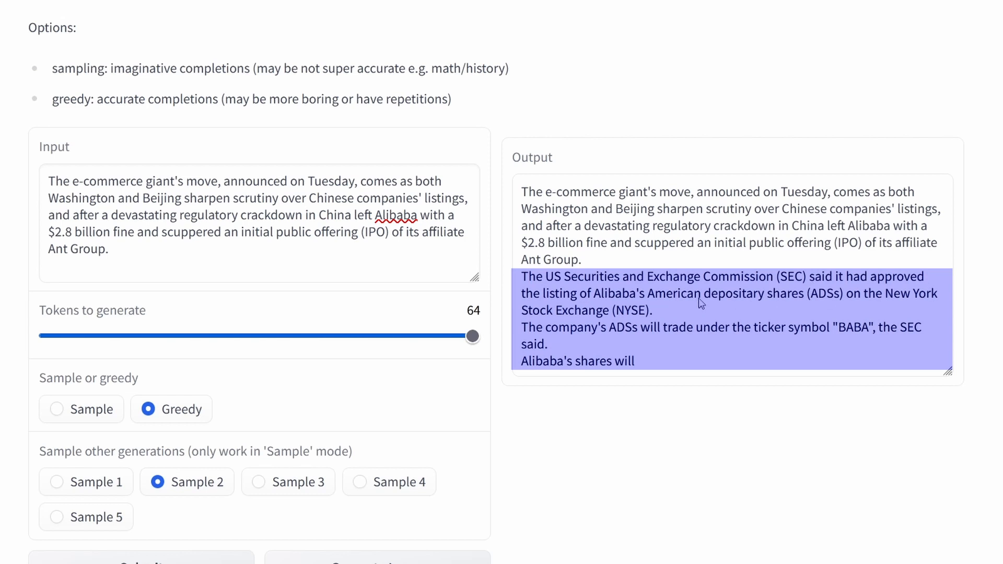
pyautogui.moveTo(924, 332)
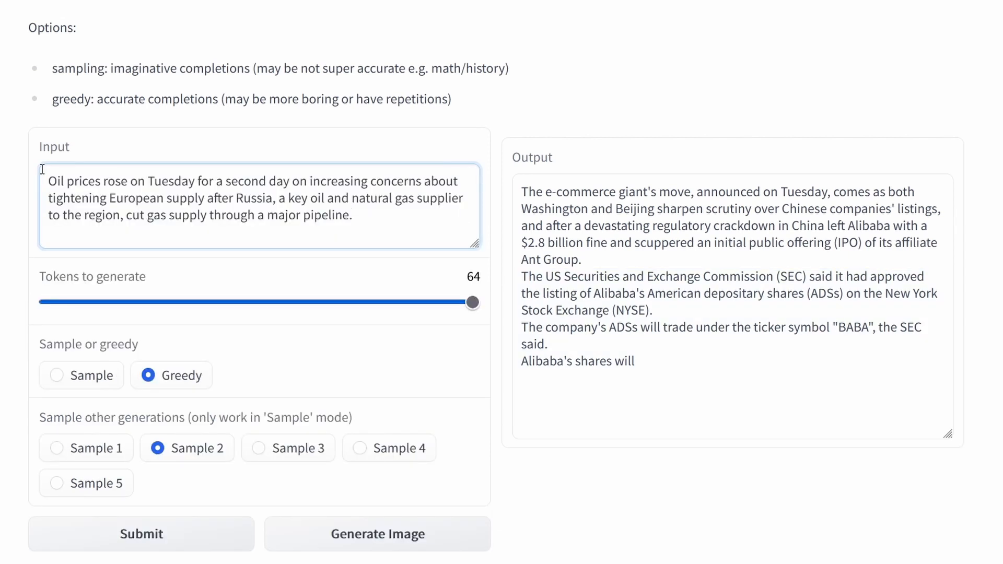
# - Generate a sampled oil-price continuation, then enter the Apple iPhone SE prompt
pyautogui.click(58, 375)
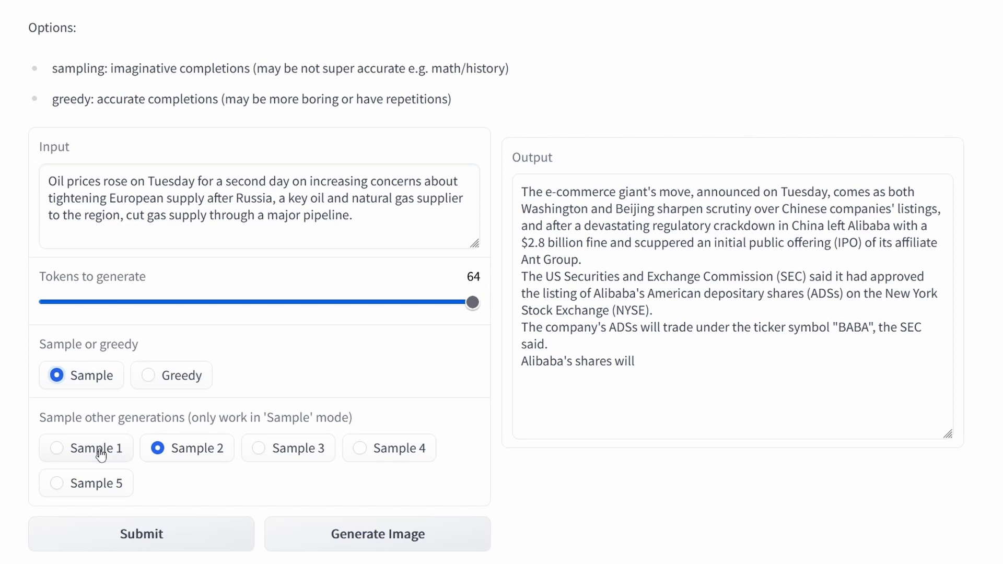
pyautogui.click(57, 448)
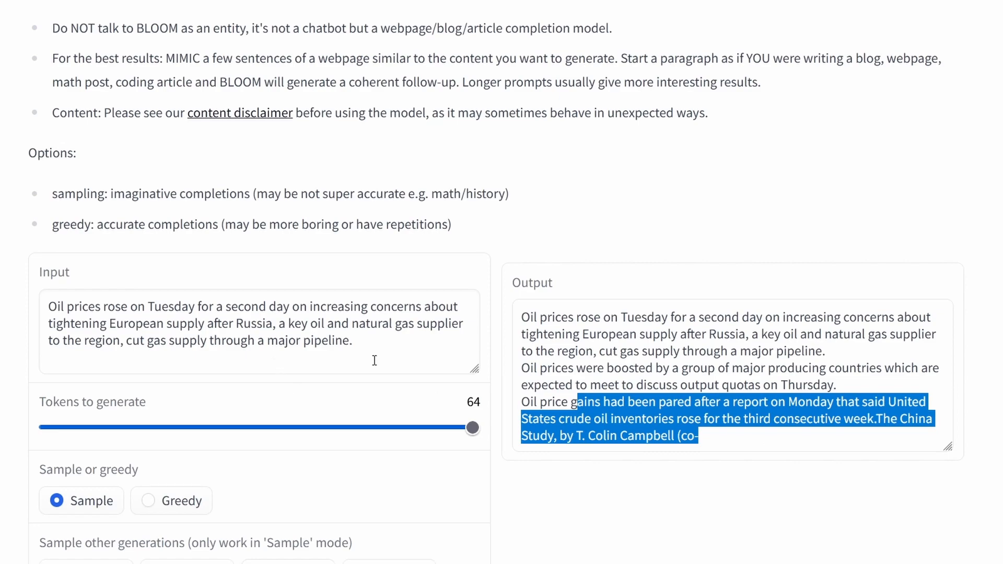
pyautogui.write('Apple started the trend off with the iPhone SE, effectively setting the stage for the "standard edition" of the marquee device launch. Google quickly followed with its Pixel A-series')
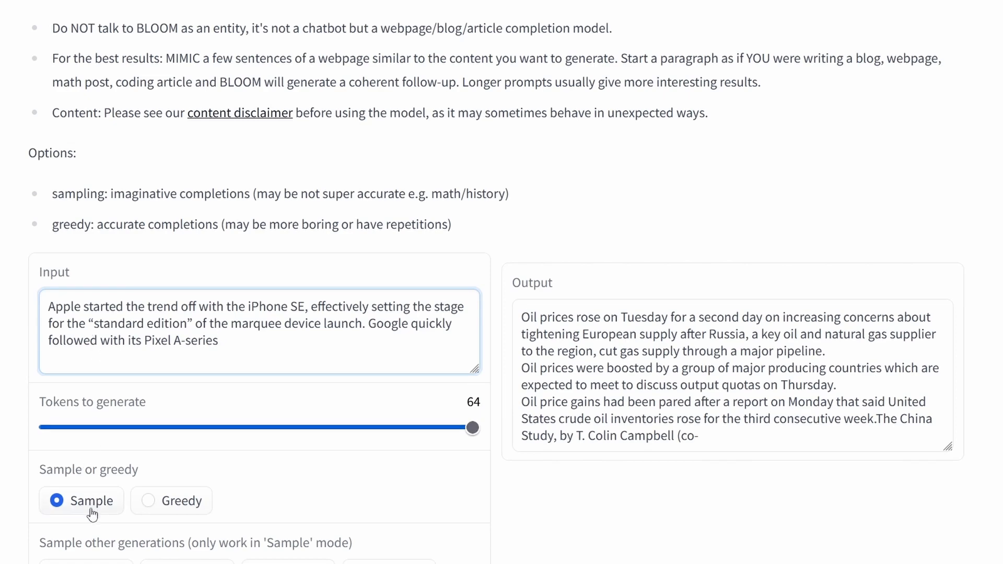
# - Review and highlight the sampled iPhone SE continuation mentioning Amazon's Fire 7, then return to the input
pyautogui.scroll(-3)
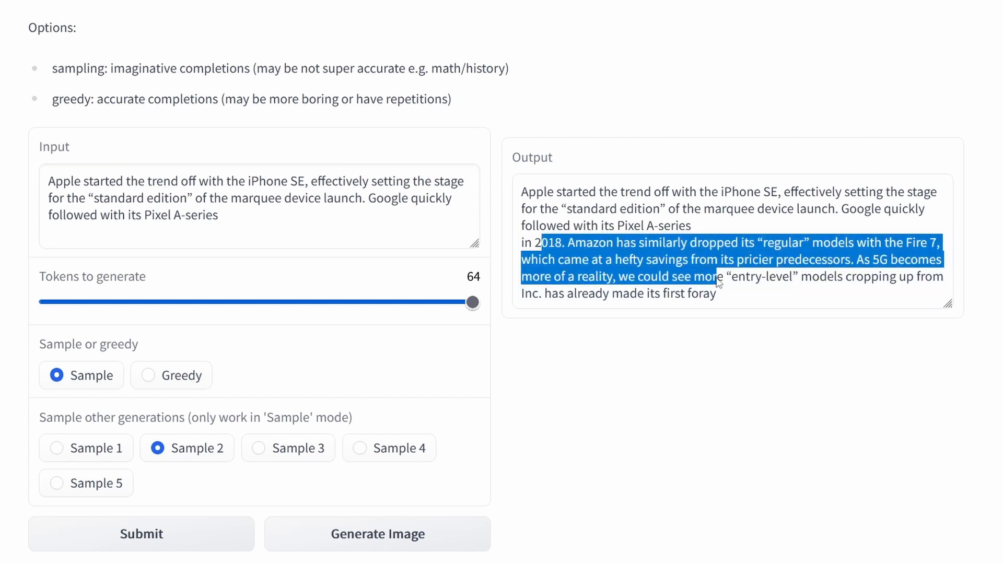
pyautogui.moveTo(717, 275); pyautogui.dragTo(717, 294)
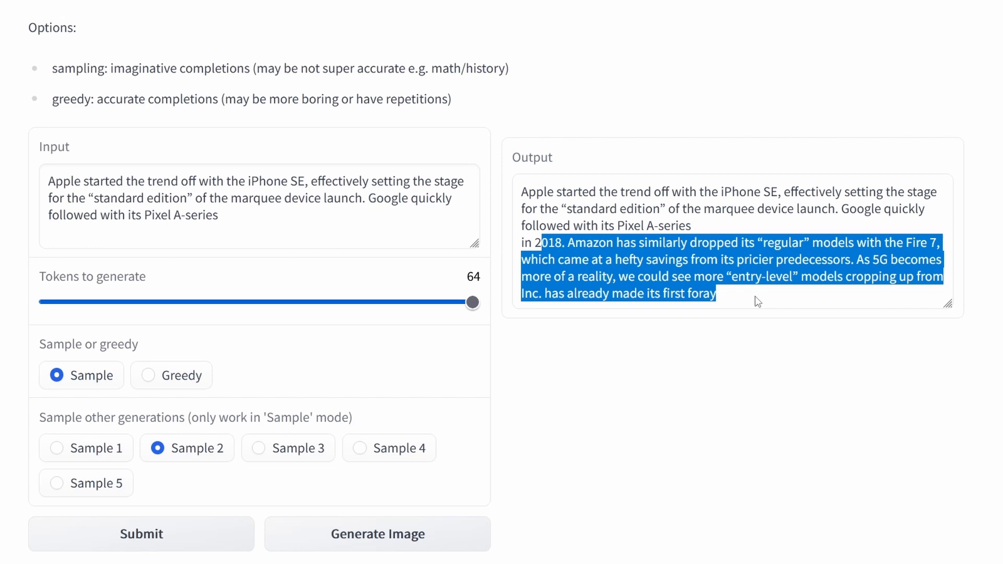
pyautogui.click(721, 235)
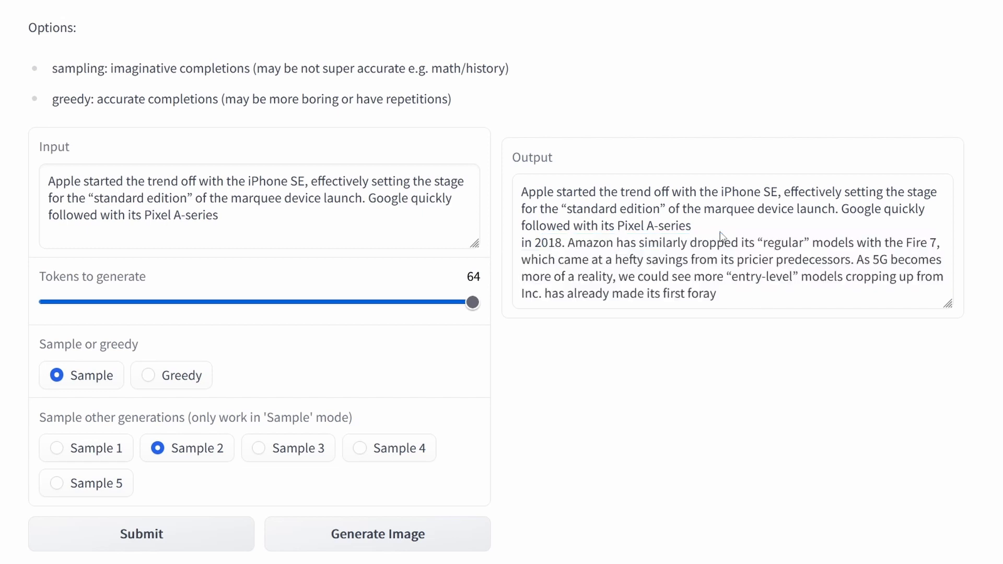
pyautogui.click(256, 211)
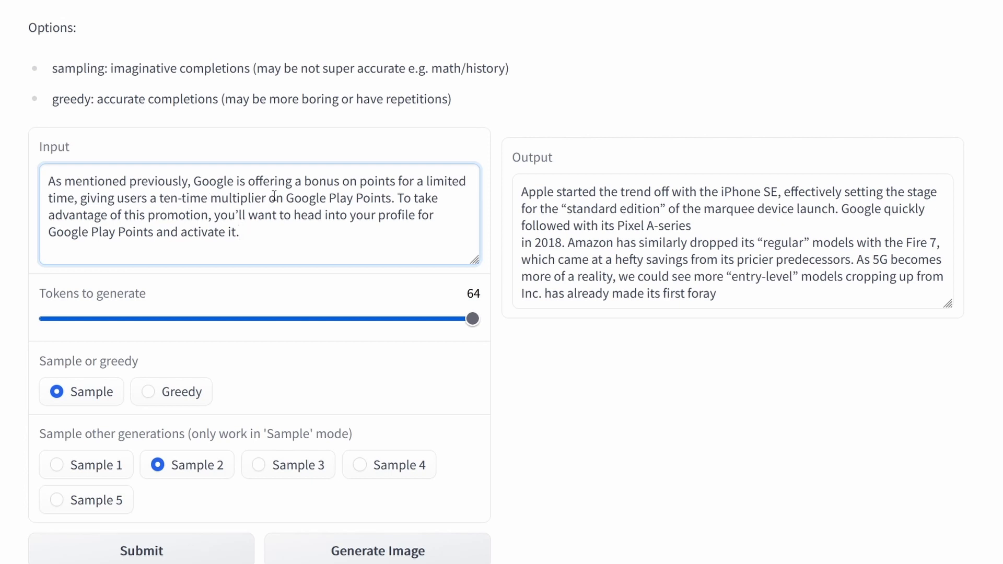
# - Trim the last sentence off the Google Play Points prompt, generate, highlight the output, then enter the telescope prompt
pyautogui.moveTo(400, 198); pyautogui.dragTo(240, 232)
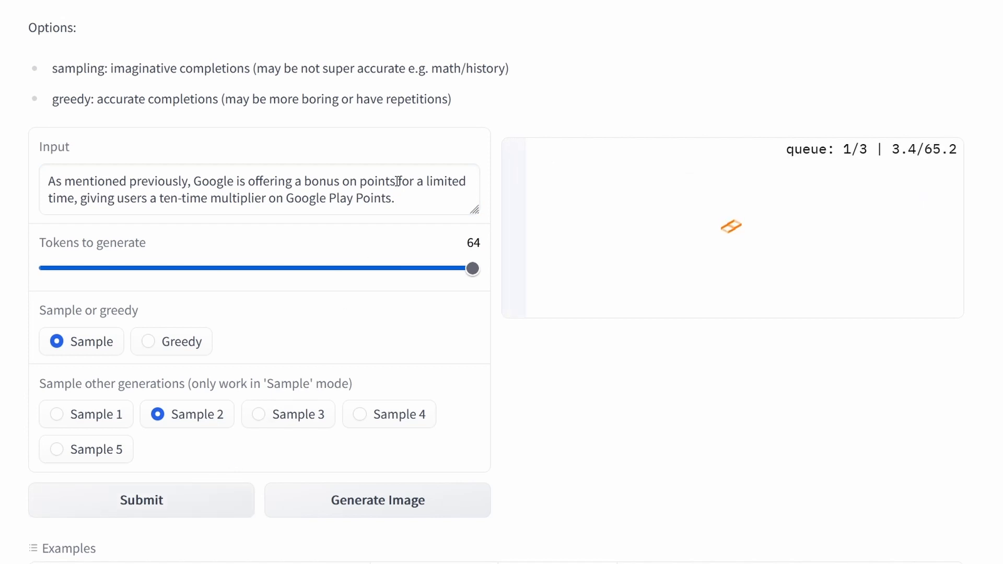
pyautogui.click(141, 499)
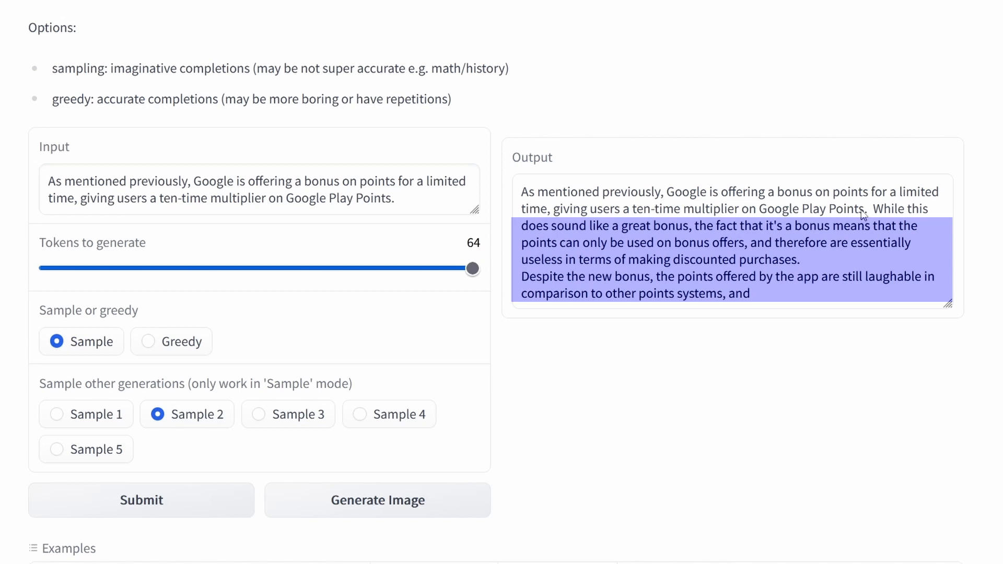
pyautogui.moveTo(871, 208); pyautogui.dragTo(915, 243)
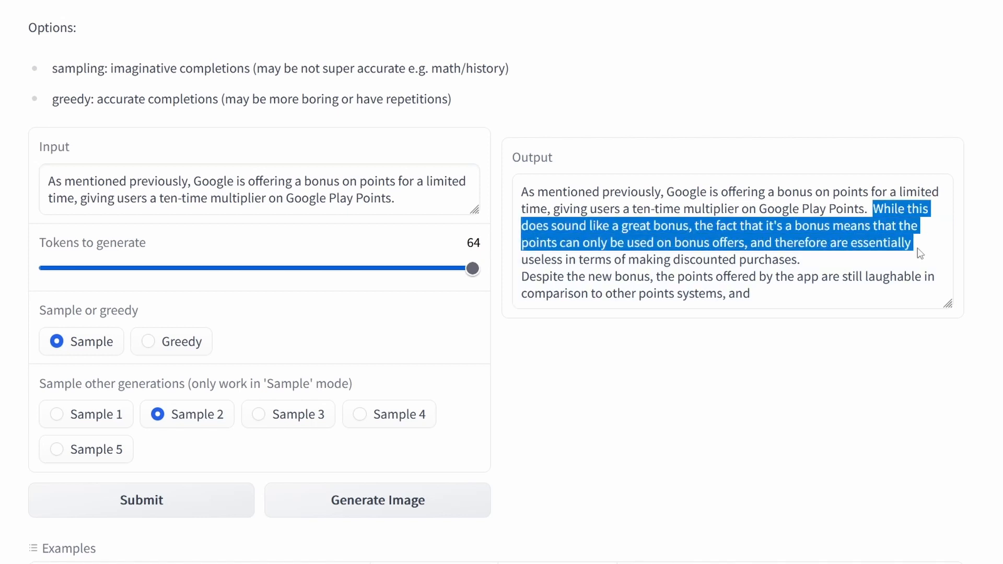
pyautogui.moveTo(919, 253); pyautogui.dragTo(799, 259)
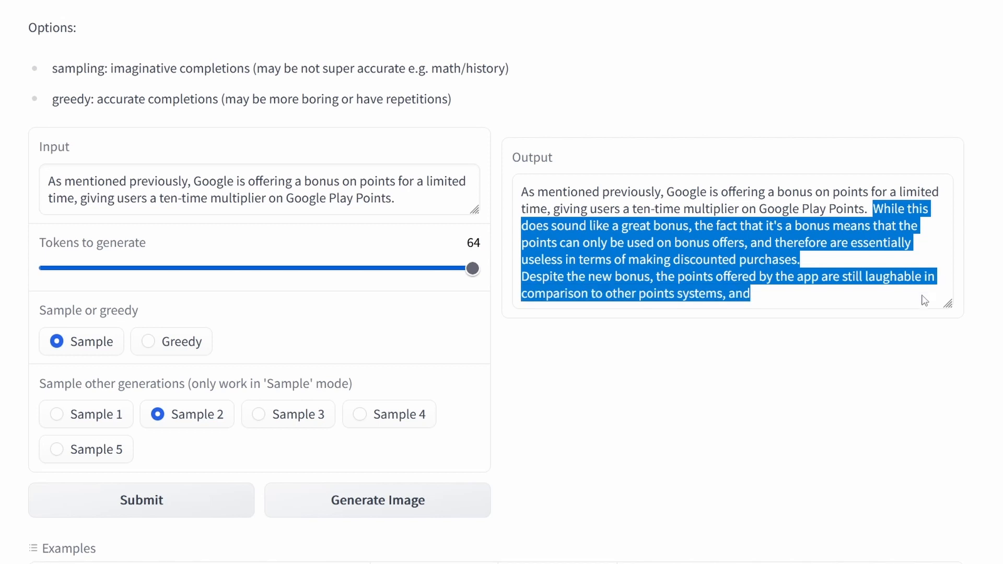
pyautogui.moveTo(539, 281)
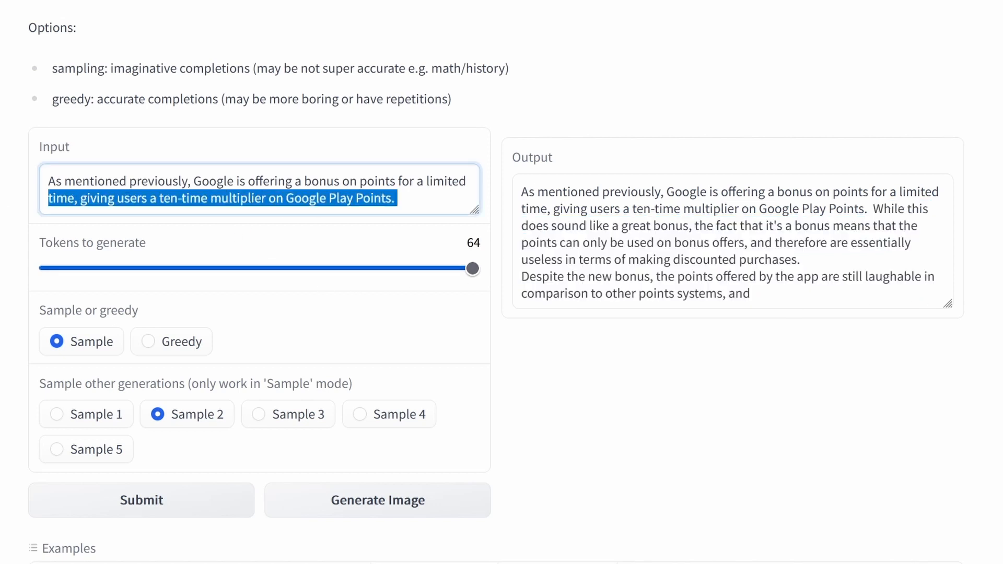
pyautogui.write('the telescope — which launched on Christmas Day 2021 and now sits 1.5 million kilometers from Earth — has spotted the most distant, earliest galaxy known.')
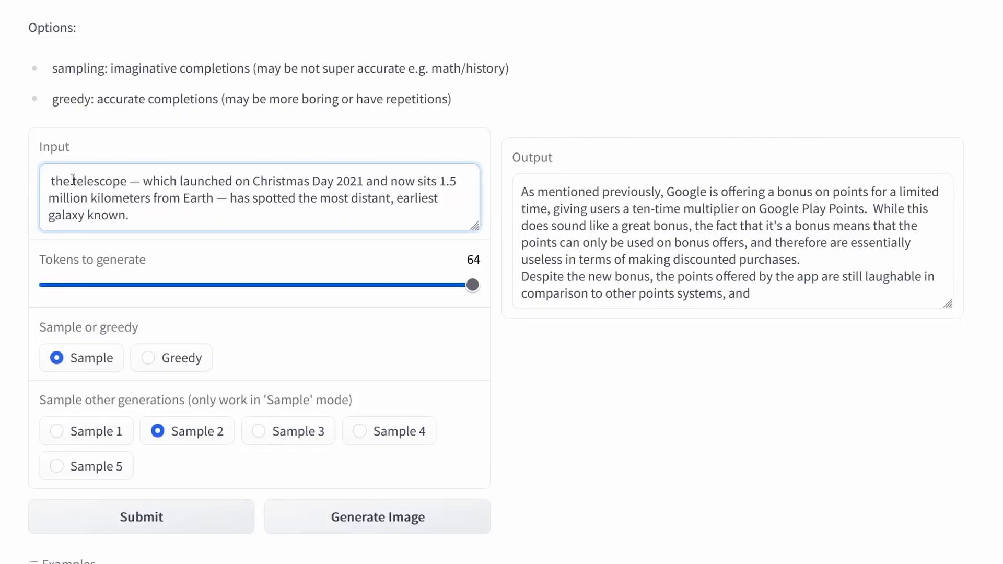
# - Complete the James Webb prompt, generate a continuation and highlight the early-universe sentences
pyautogui.write('James')
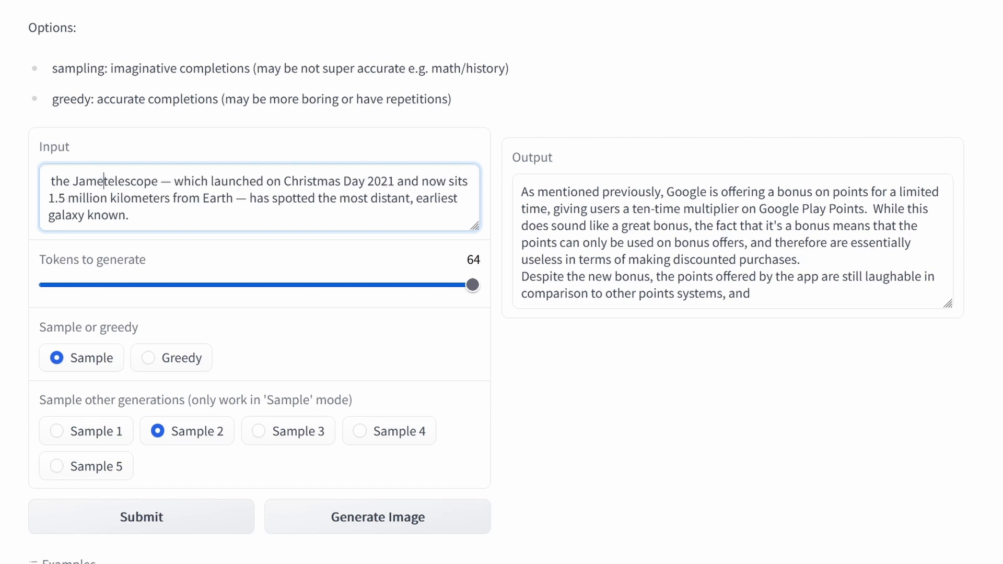
pyautogui.write('Webb')
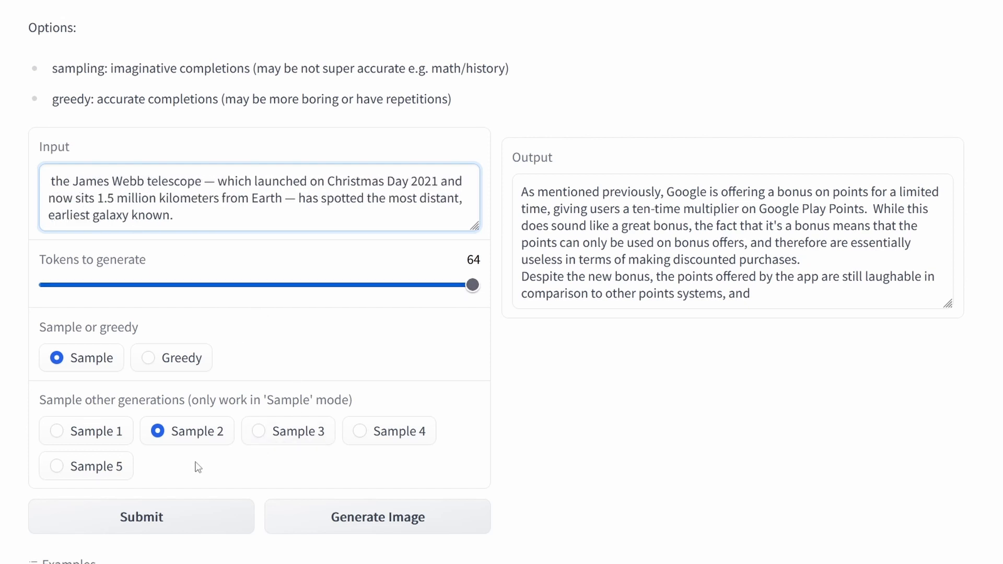
pyautogui.click(141, 517)
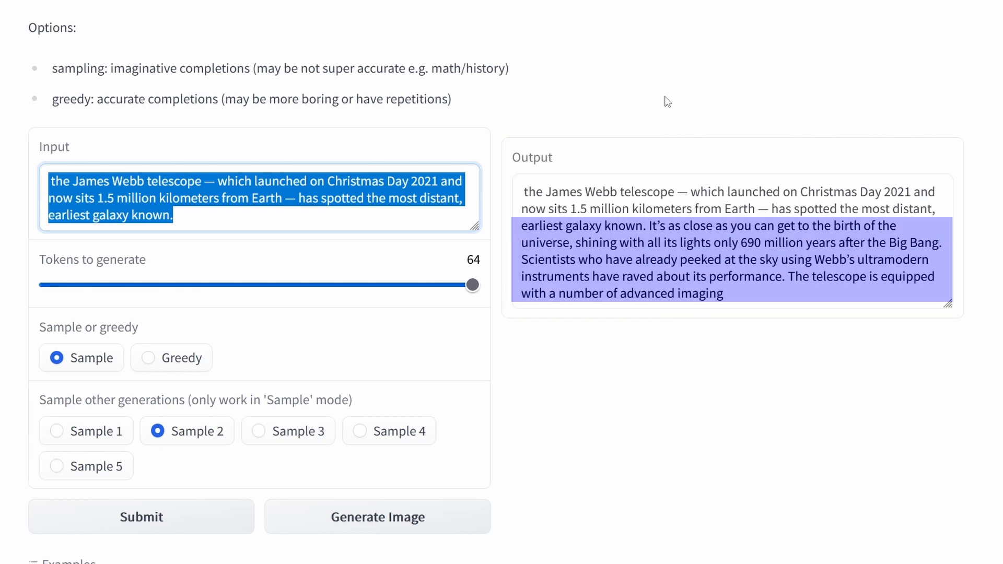
pyautogui.moveTo(654, 227)
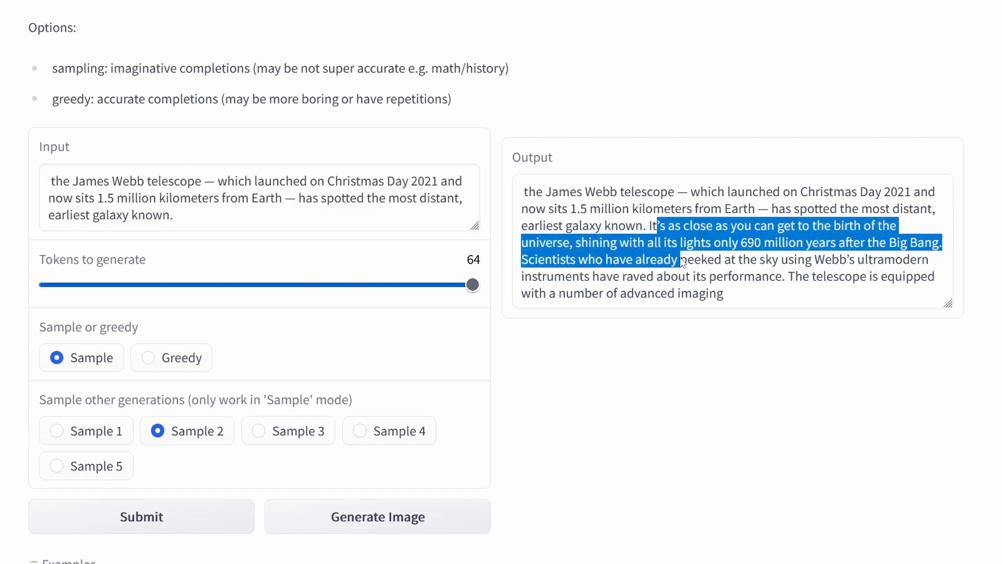
pyautogui.moveTo(681, 259); pyautogui.dragTo(886, 259)
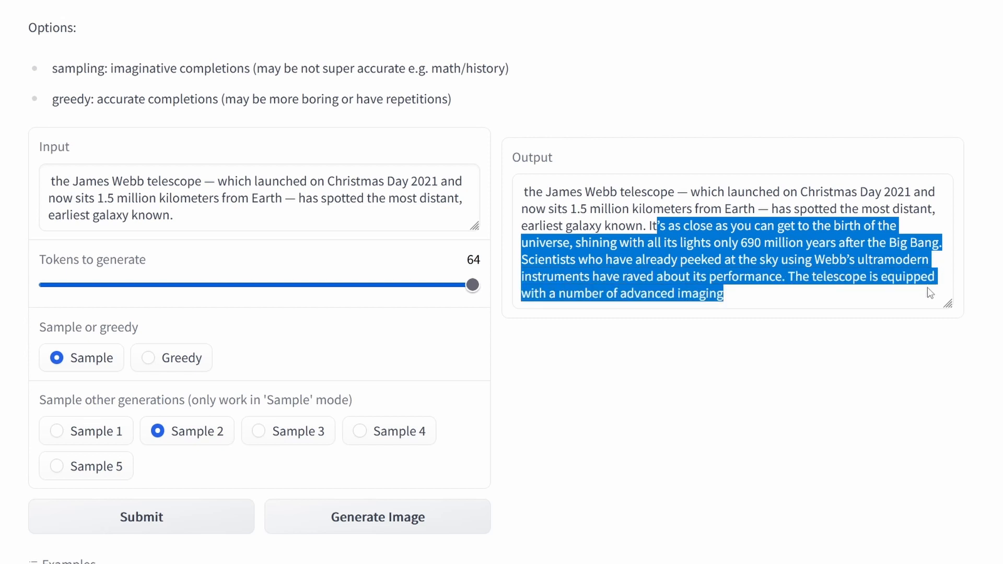
pyautogui.moveTo(949, 306)
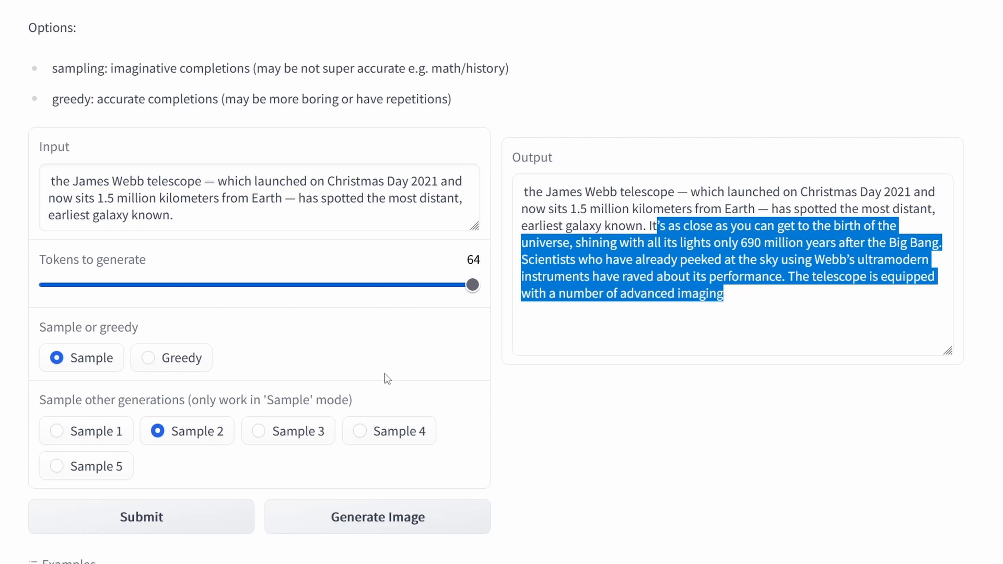
# - Regenerate with Sample 1, highlight the GW180914 passage, then pick another sample
pyautogui.click(56, 430)
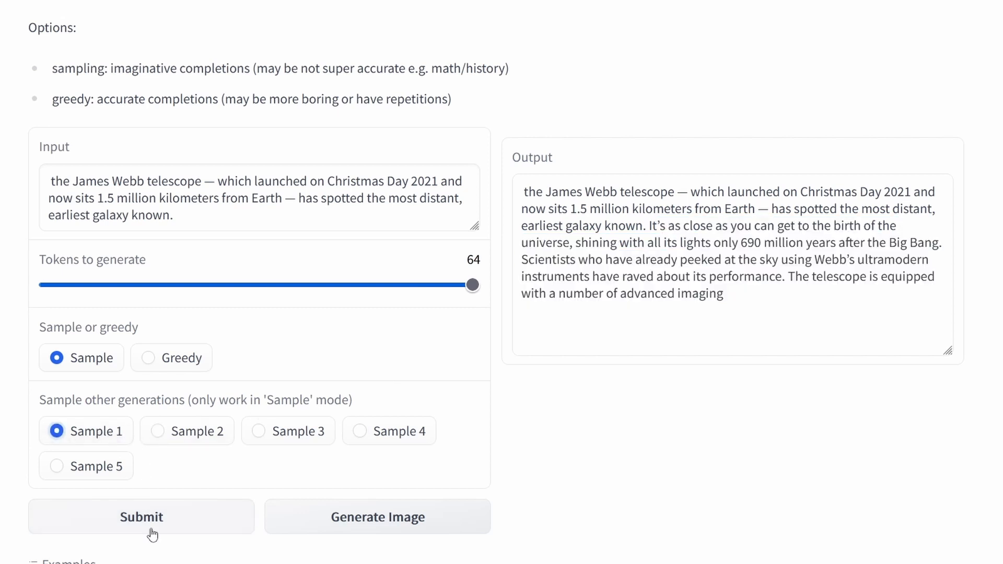
pyautogui.click(377, 517)
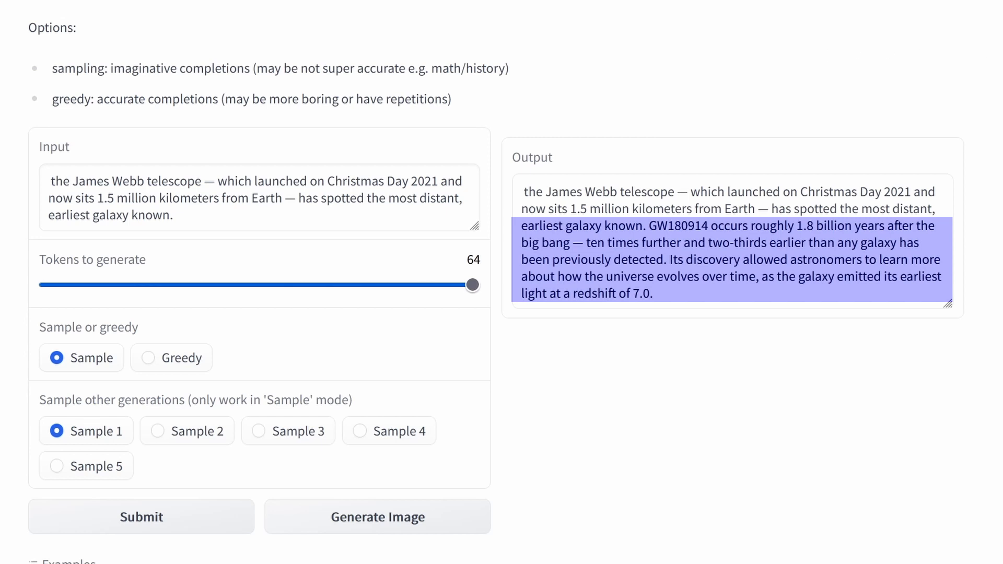
pyautogui.moveTo(649, 226); pyautogui.dragTo(752, 249)
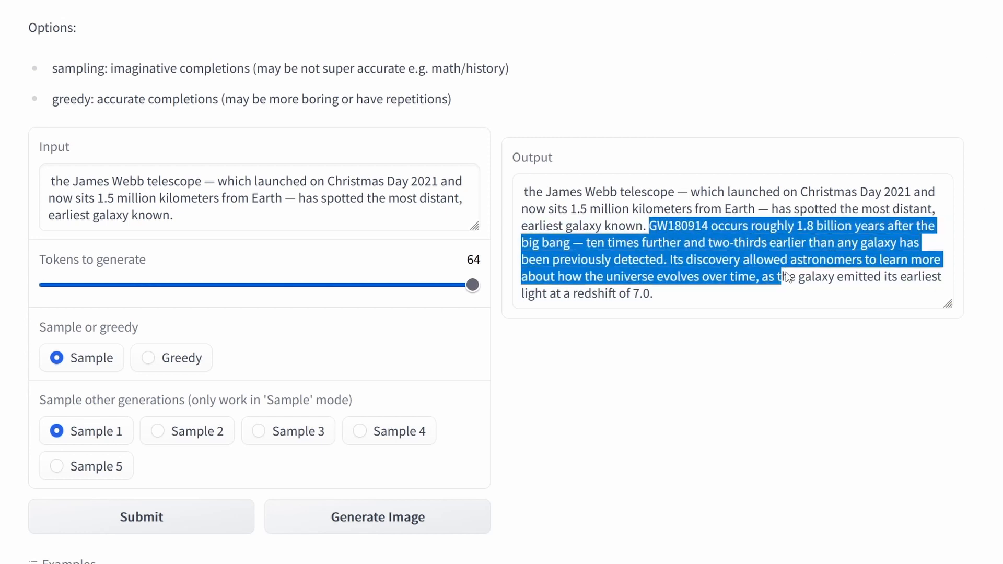
pyautogui.moveTo(782, 276); pyautogui.dragTo(654, 293)
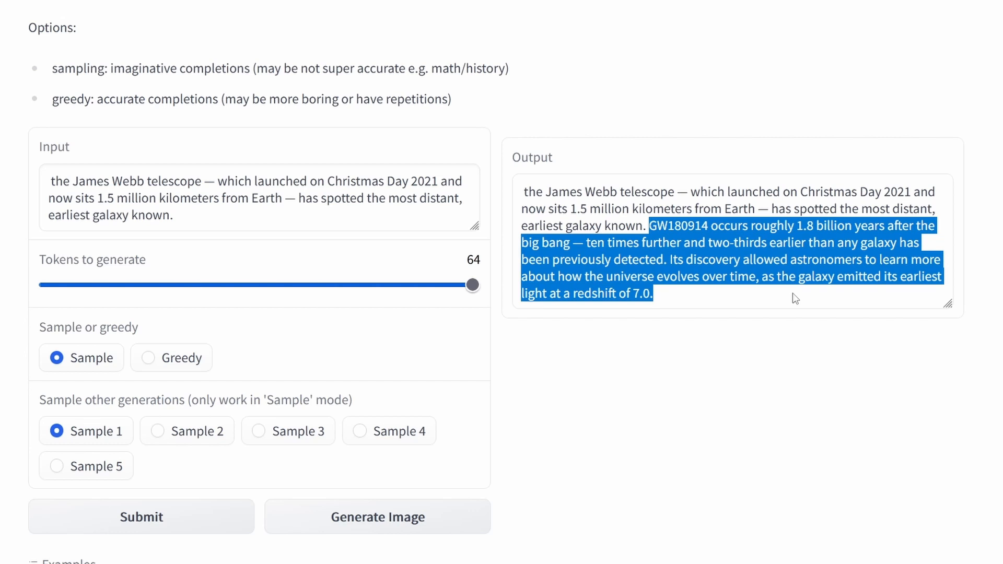
pyautogui.click(146, 358)
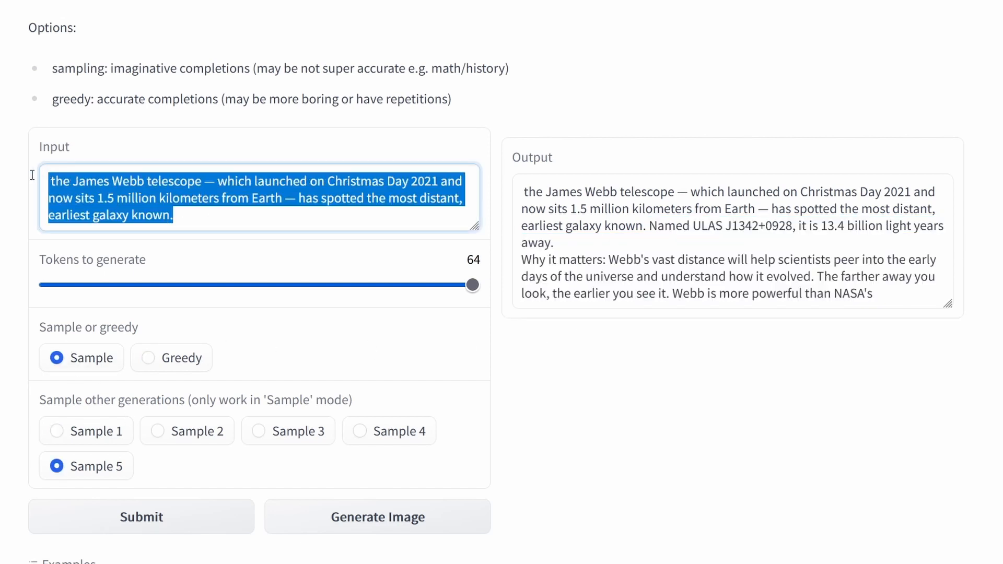
# - Enter the superconductors paragraph, generate with Sample 1 and highlight the HTCC material sentence
pyautogui.write('In the 35 years since the first unconventional "high-temperature" superconductors were discovered, researchers have been racing to find one that could carry electricity with no loss at close to room temperature.')
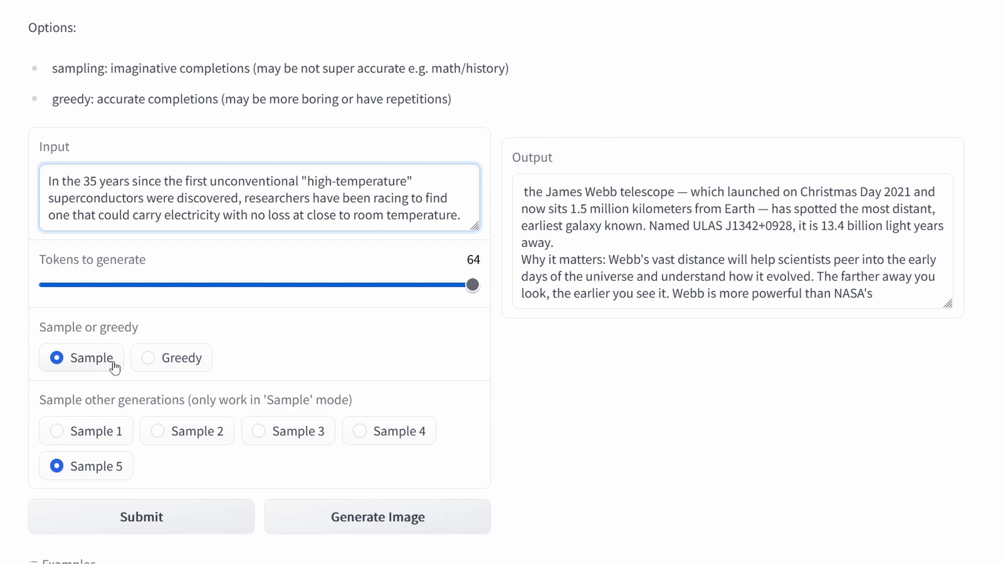
pyautogui.click(56, 430)
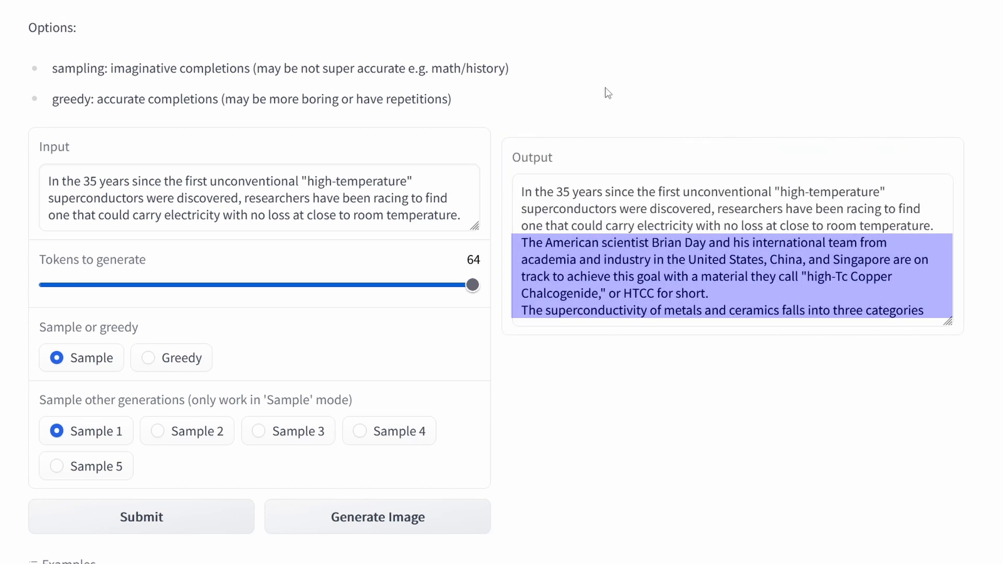
pyautogui.click(531, 242)
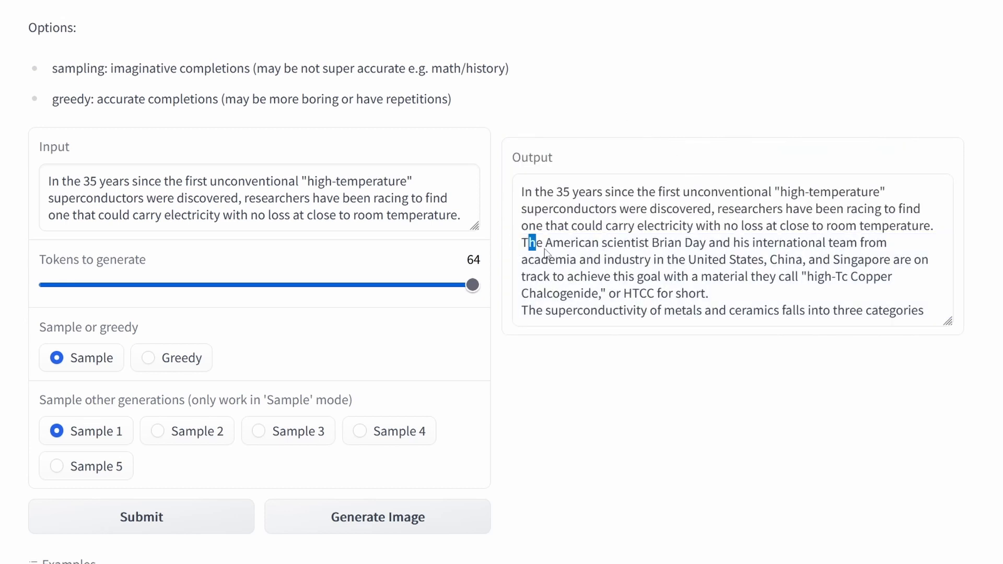
pyautogui.moveTo(525, 242); pyautogui.dragTo(708, 292)
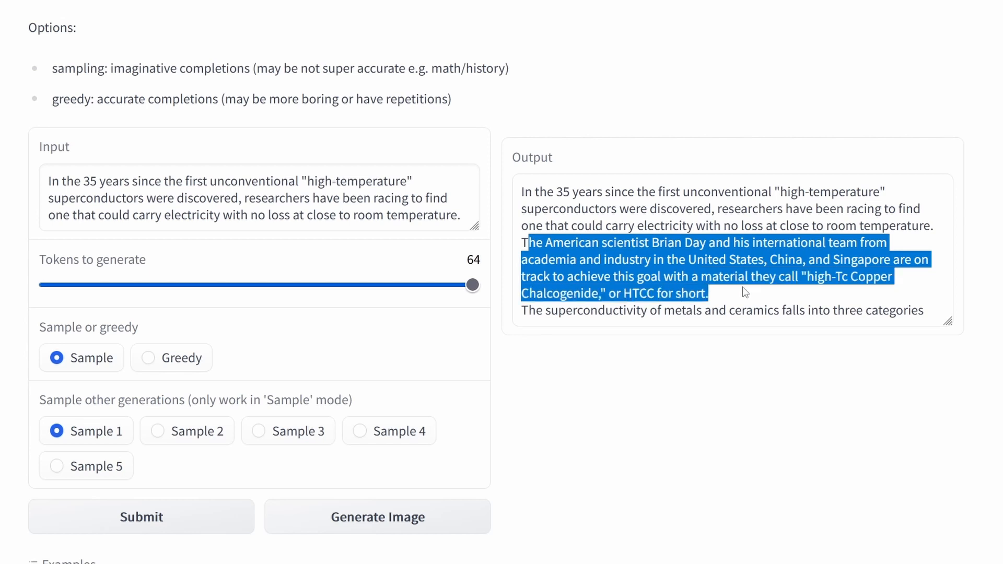
pyautogui.moveTo(759, 299)
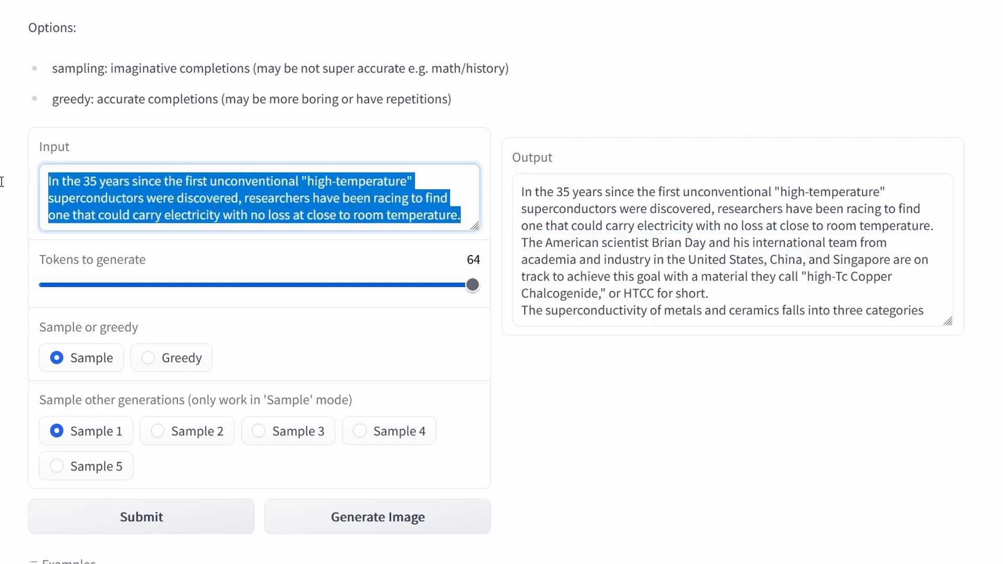
# - Enter 'US policy sees a divide between the democrats a...' prompt, generate and highlight the sampled output
pyautogui.write('US policy sees a')
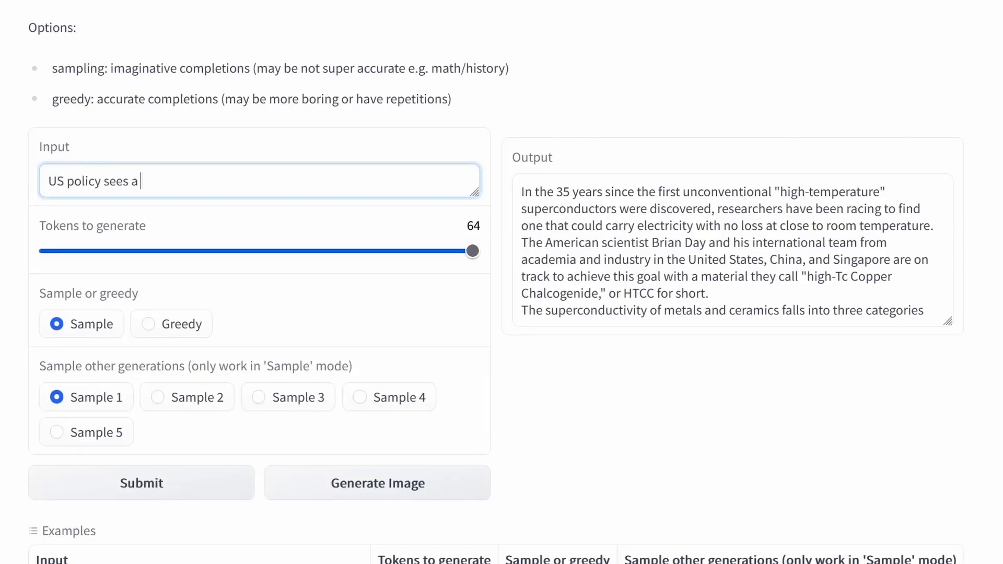
pyautogui.write('divide between the democrats and the republican party because of')
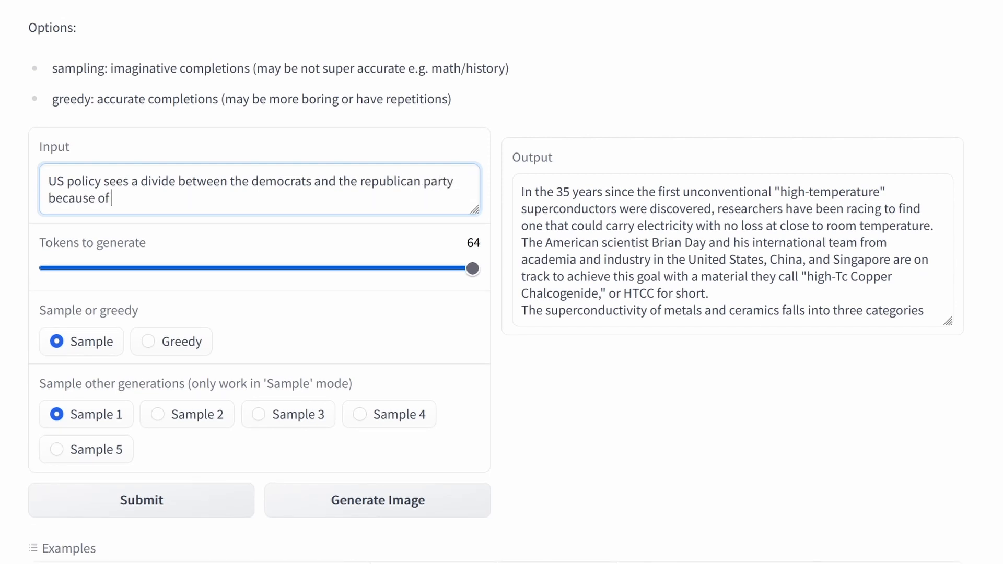
pyautogui.click(141, 501)
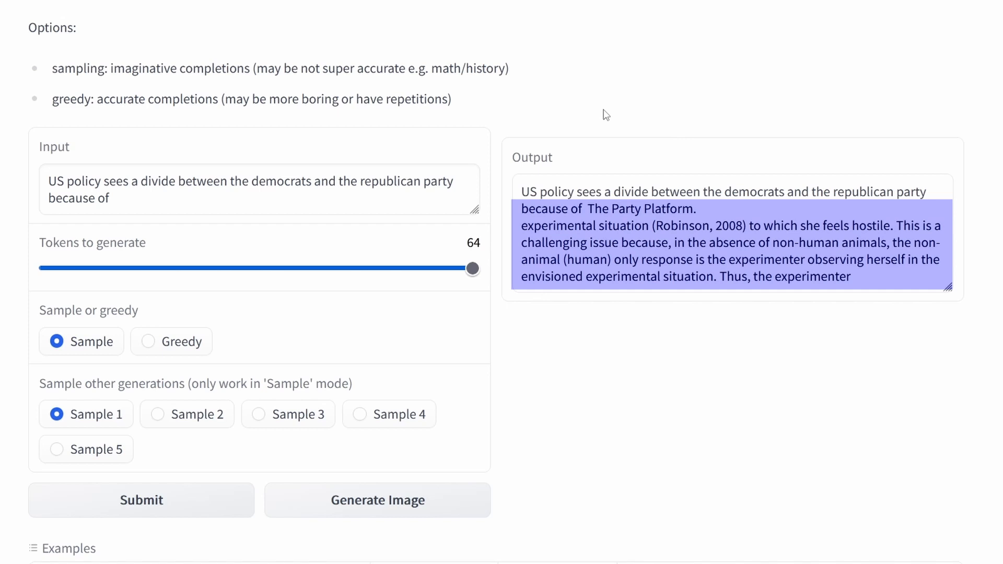
pyautogui.moveTo(530, 238)
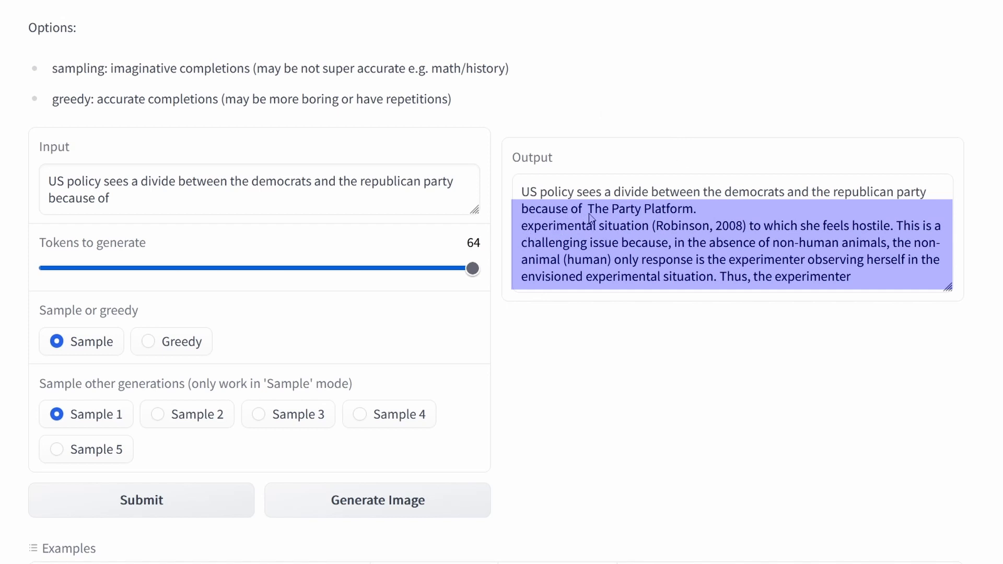
pyautogui.moveTo(586, 209); pyautogui.dragTo(826, 261)
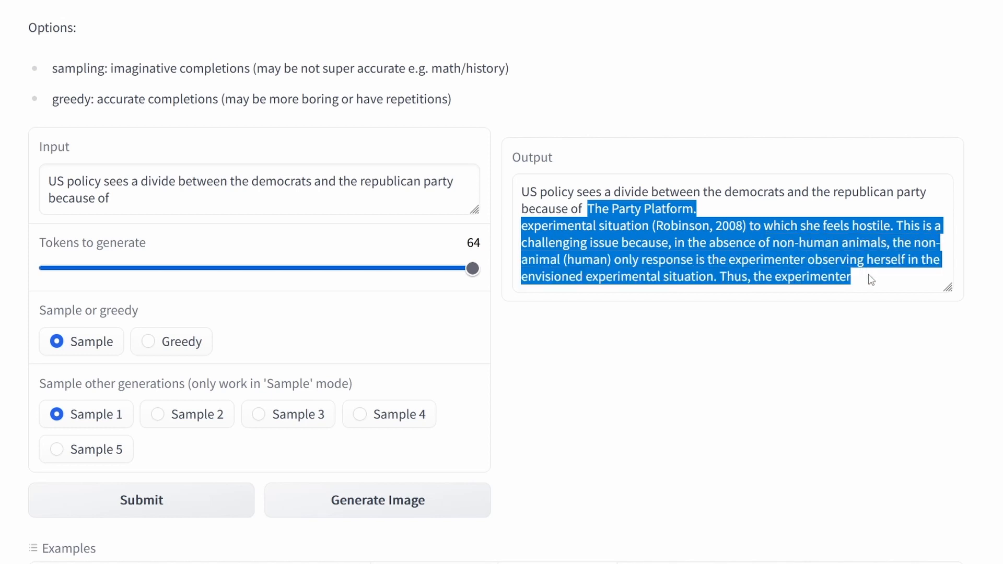
# - Switch to Greedy, highlight the Iraq-war continuation, and select 'sees a divide' in the prompt to change it
pyautogui.click(147, 341)
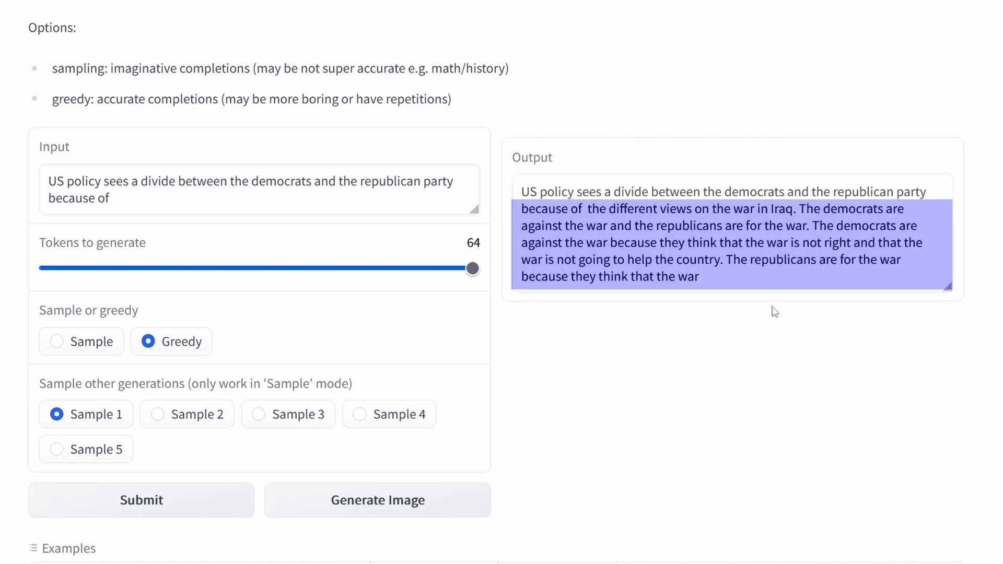
pyautogui.moveTo(636, 209); pyautogui.dragTo(700, 276)
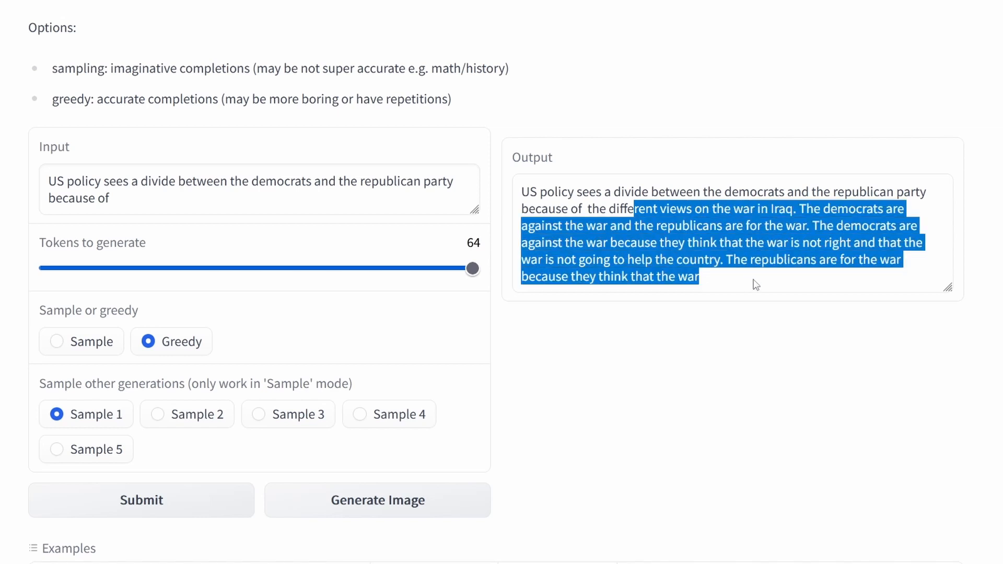
pyautogui.doubleClick(158, 181)
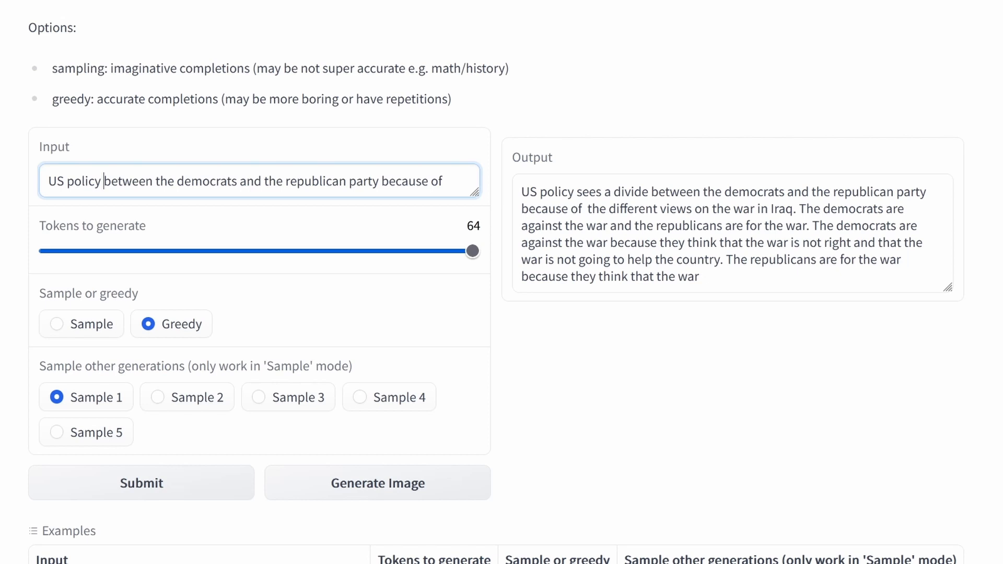
# - Reword the prompt to 'is characterized by harmony', generate in Sample mode and highlight the continuation
pyautogui.write('is characterized b')
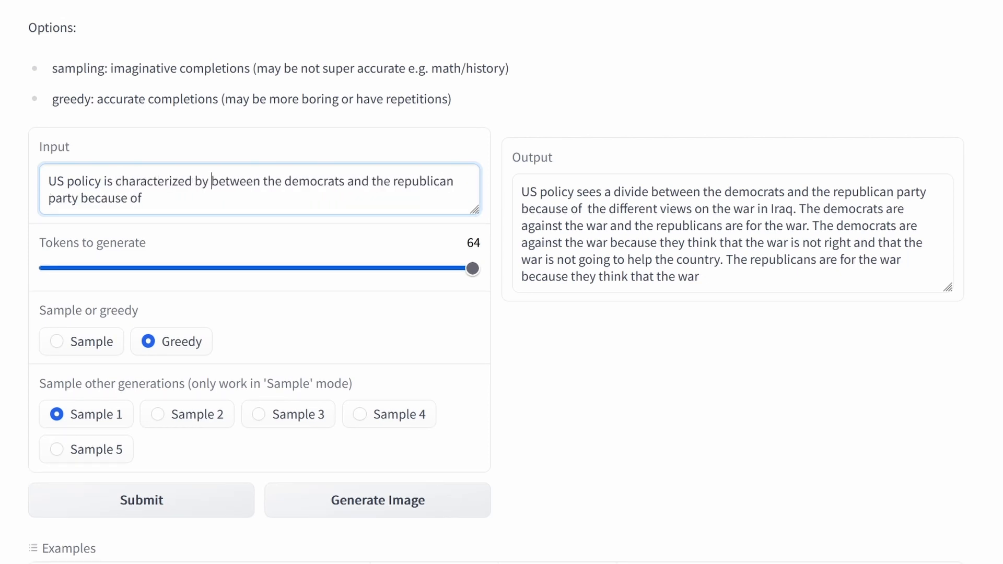
pyautogui.write('harmon')
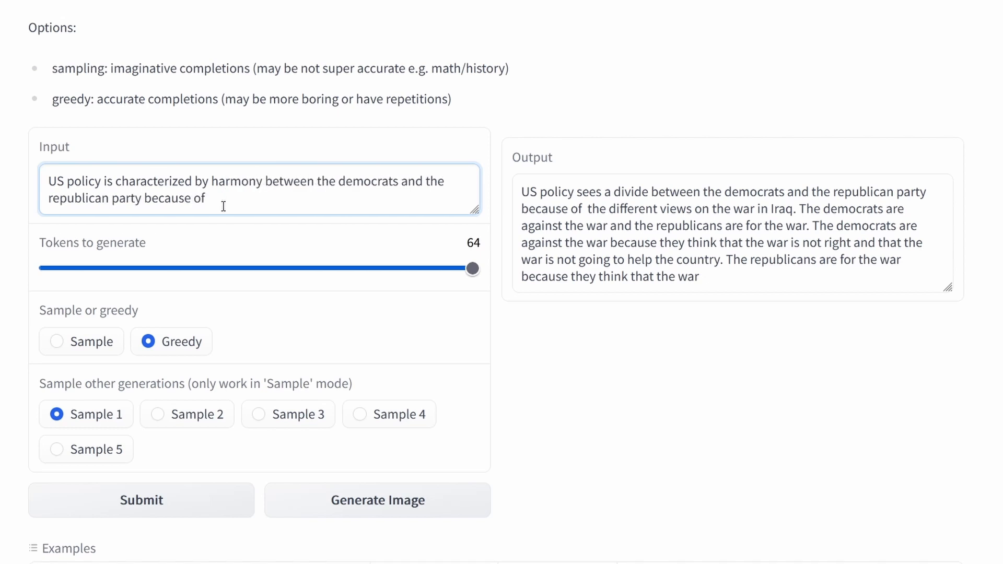
pyautogui.moveTo(95, 360)
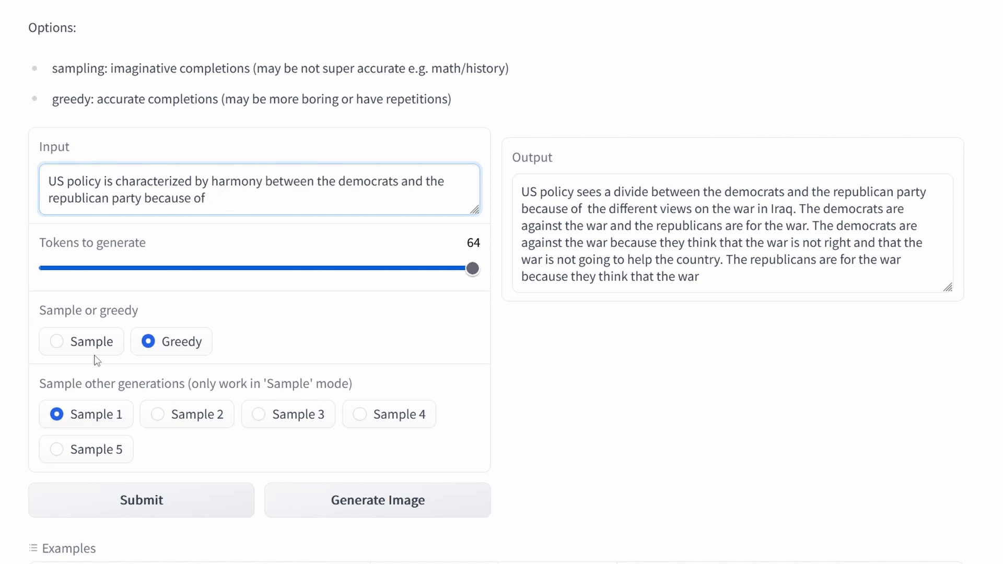
pyautogui.click(82, 340)
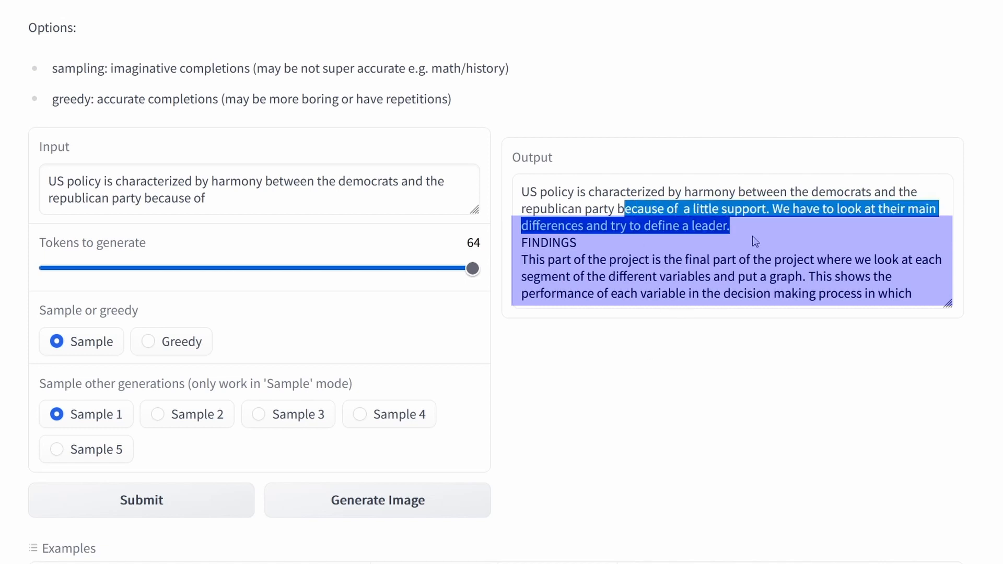
pyautogui.moveTo(754, 241); pyautogui.dragTo(771, 259)
pyautogui.write('US policy is currently characterized by')
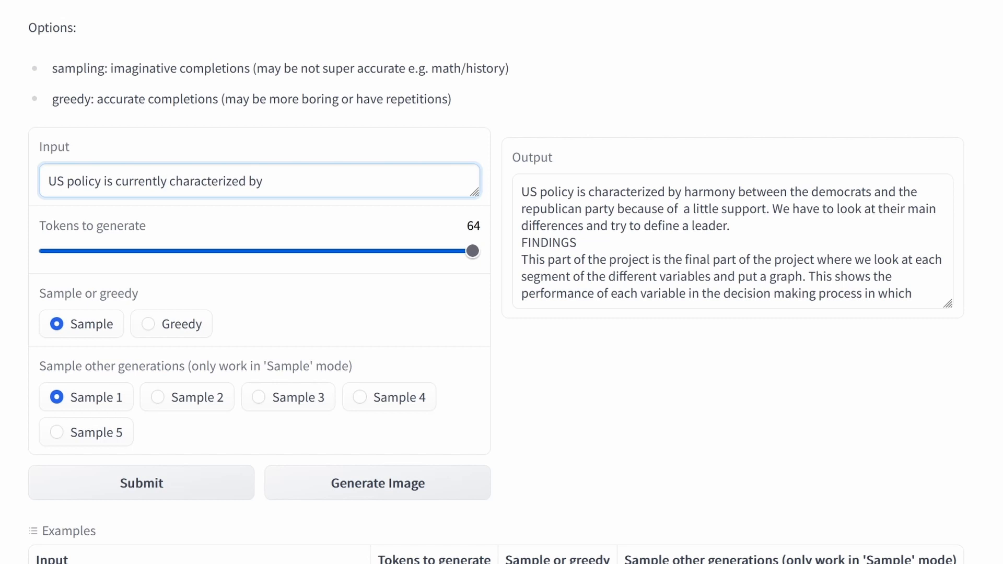
# - Generate a sampled continuation for the prompt 'US policy is currently characterized by'
pyautogui.click(264, 180)
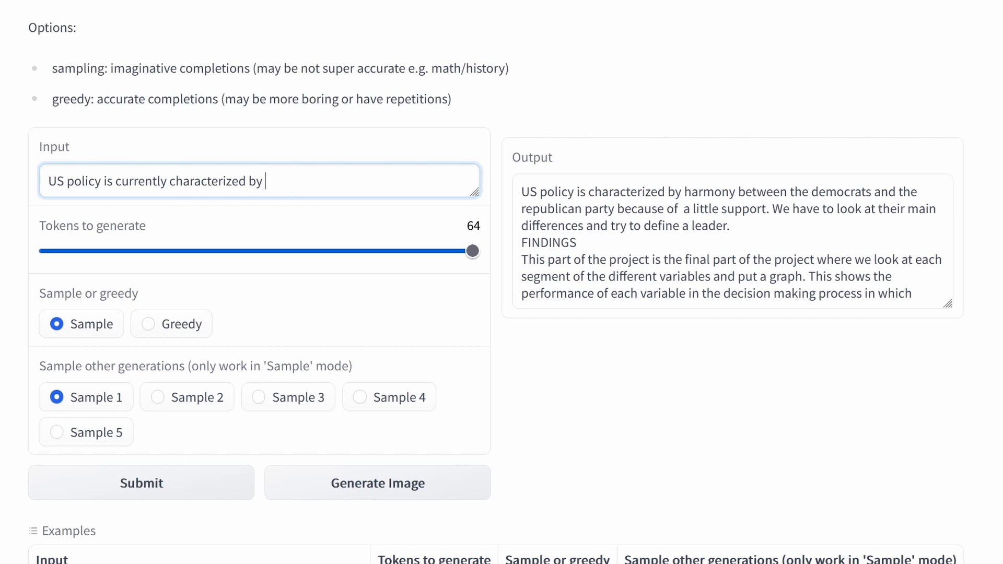
pyautogui.click(141, 482)
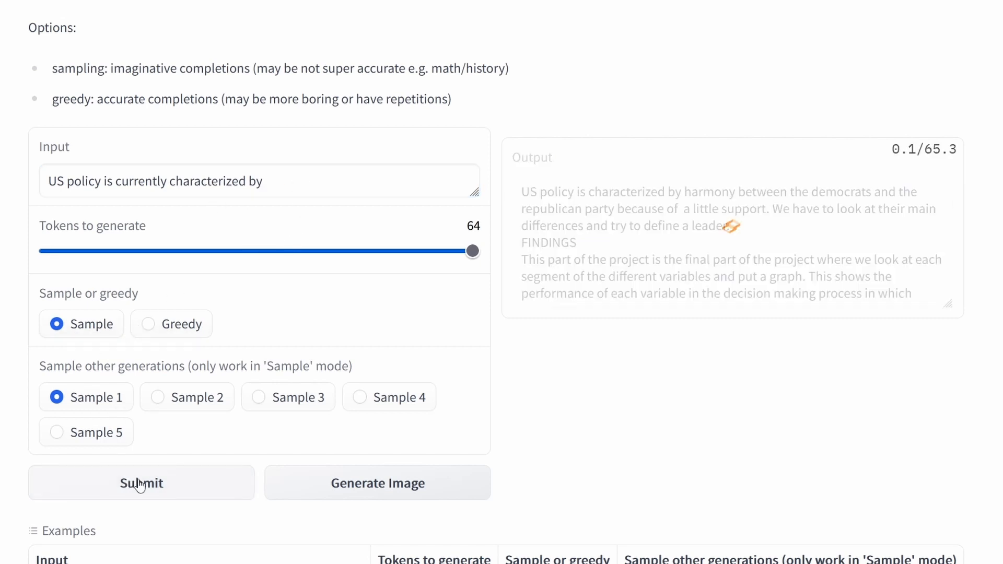
pyautogui.click(142, 482)
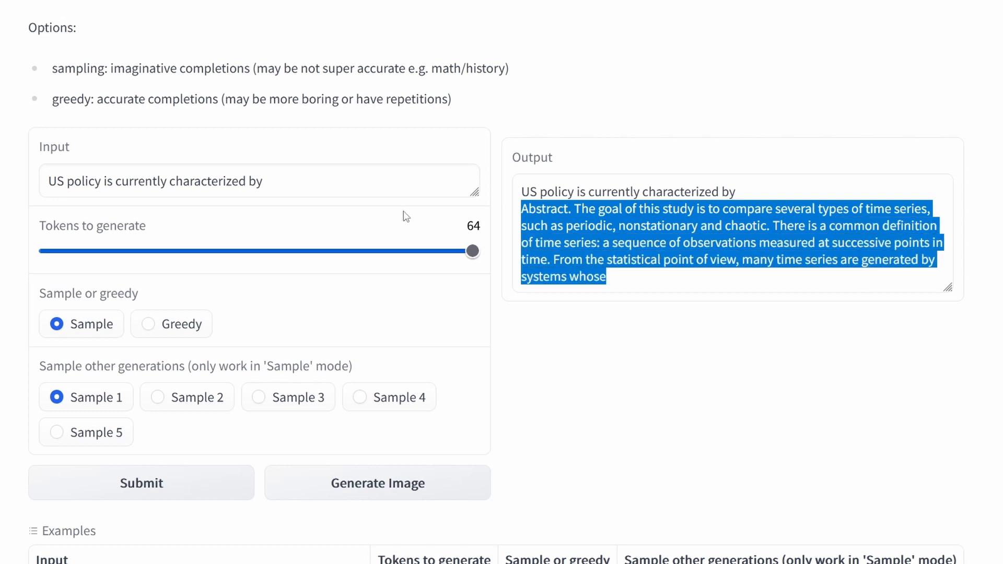
# - Replace the prompt with 'Today a hurricane hit the coast of texas and'
pyautogui.click(154, 181)
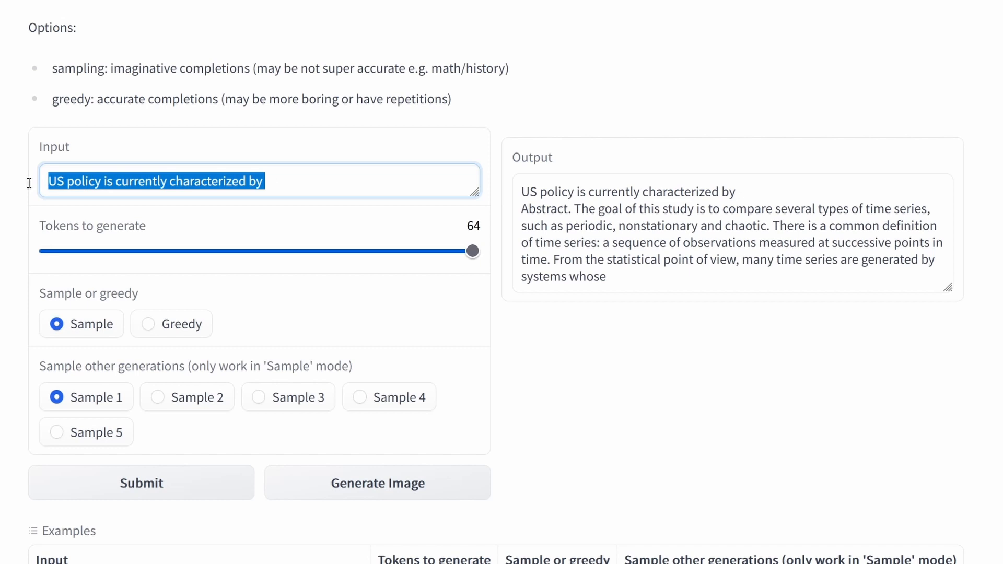
pyautogui.write('Today a hurricane hit the coast of texas and')
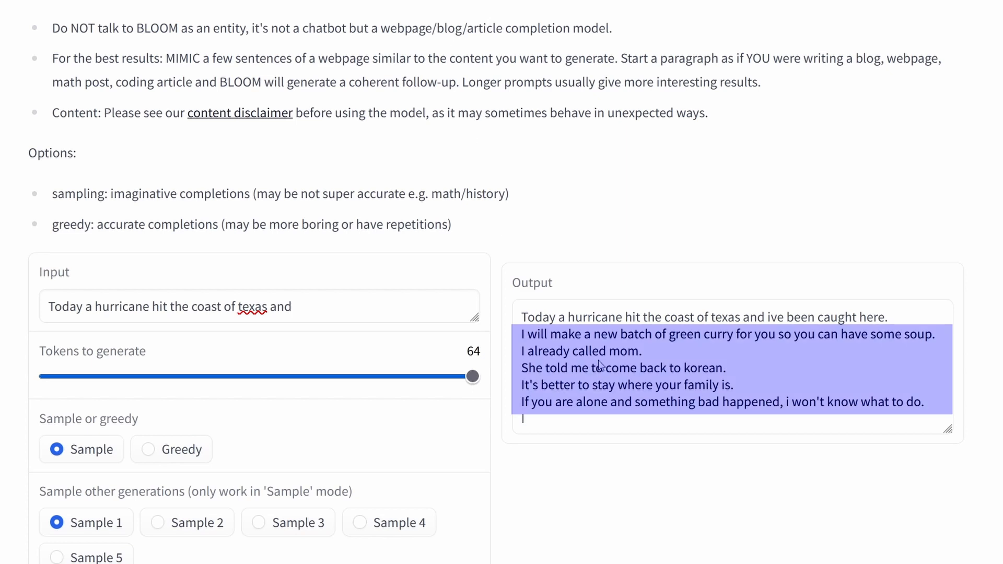
# - Review the hurricane continuation, then highlight the European shares prompt and its 'ideal products' continuation
pyautogui.moveTo(757, 317); pyautogui.dragTo(757, 335)
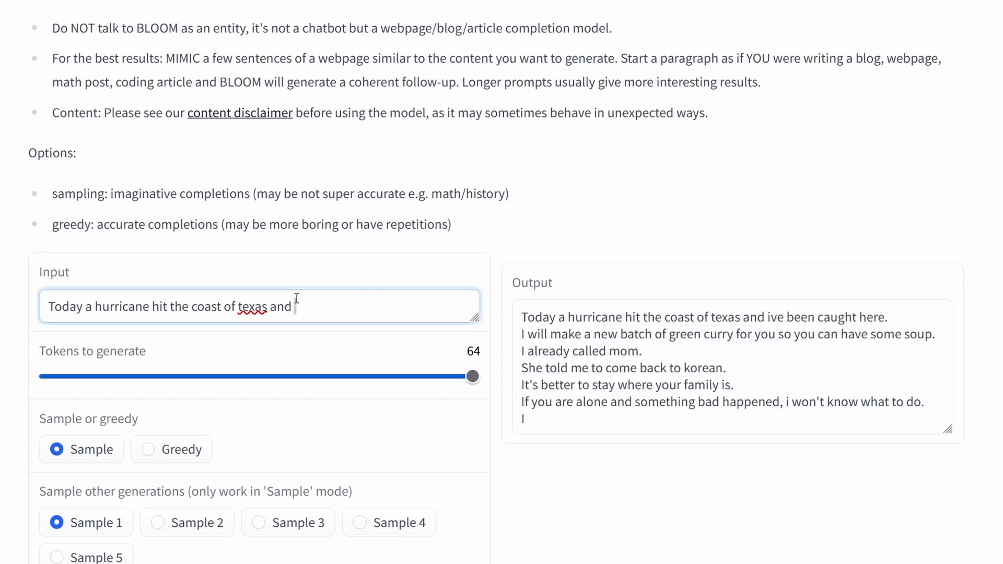
pyautogui.click(141, 391)
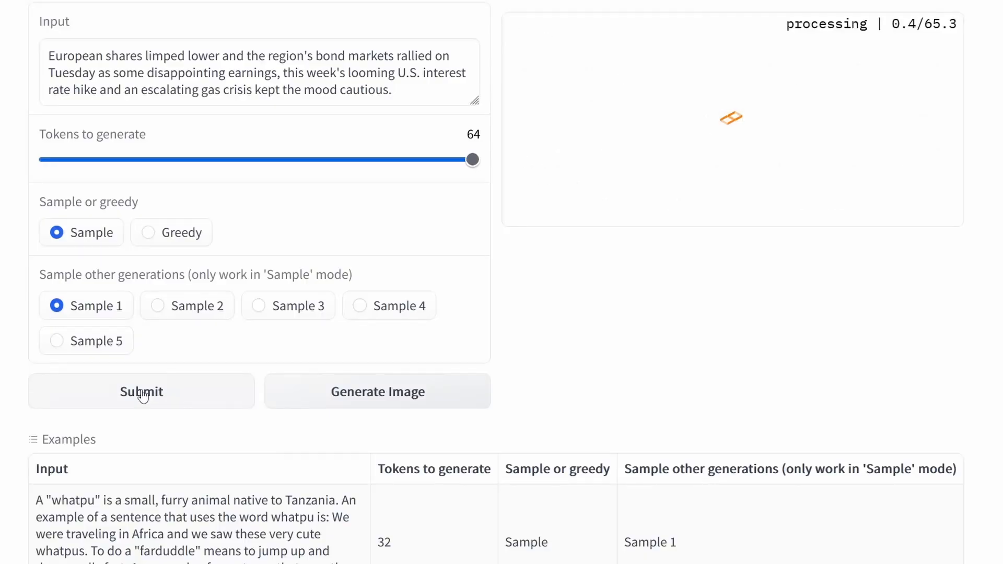
pyautogui.scroll(-3)
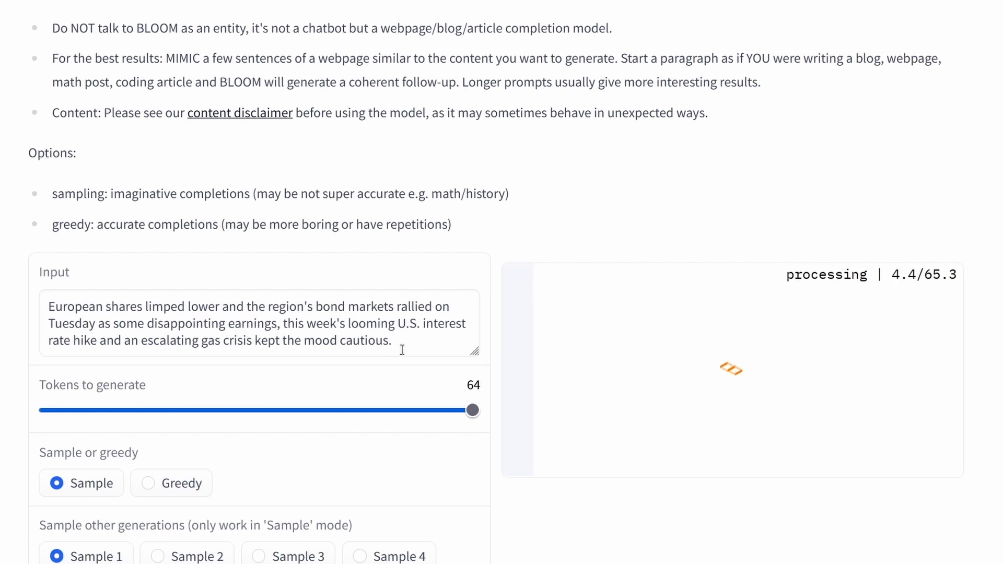
pyautogui.moveTo(51, 307); pyautogui.dragTo(389, 341)
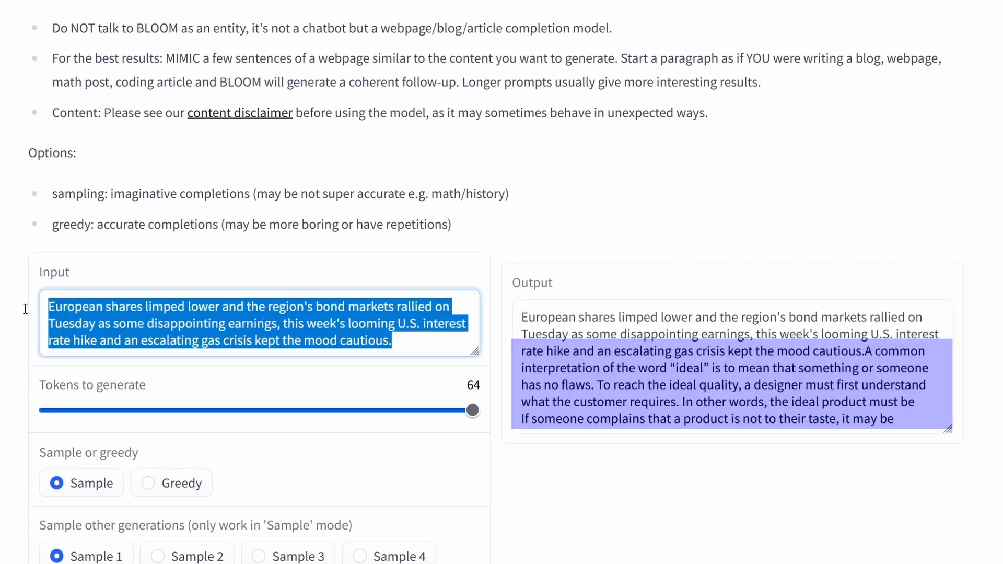
pyautogui.moveTo(719, 374)
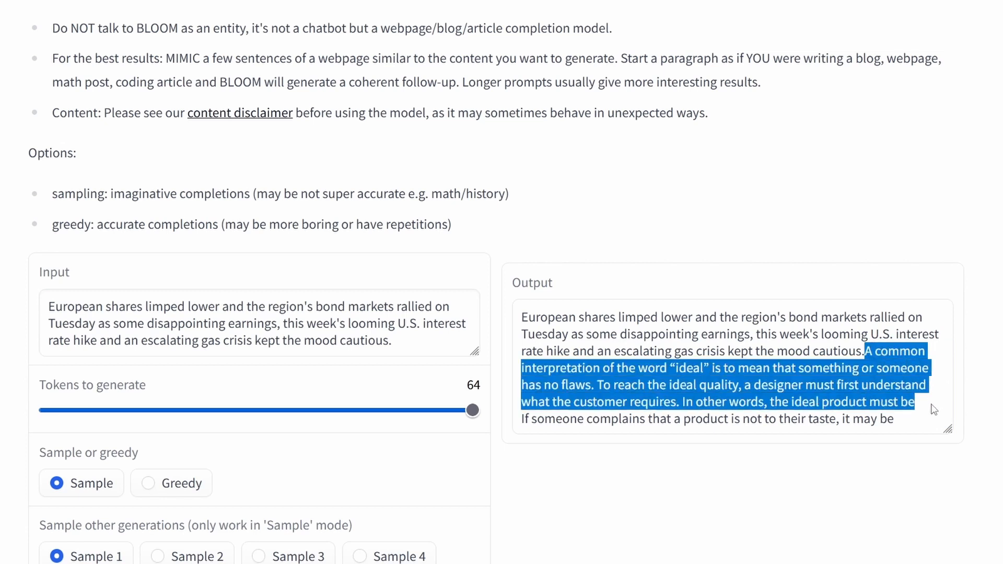
pyautogui.moveTo(915, 402); pyautogui.dragTo(895, 419)
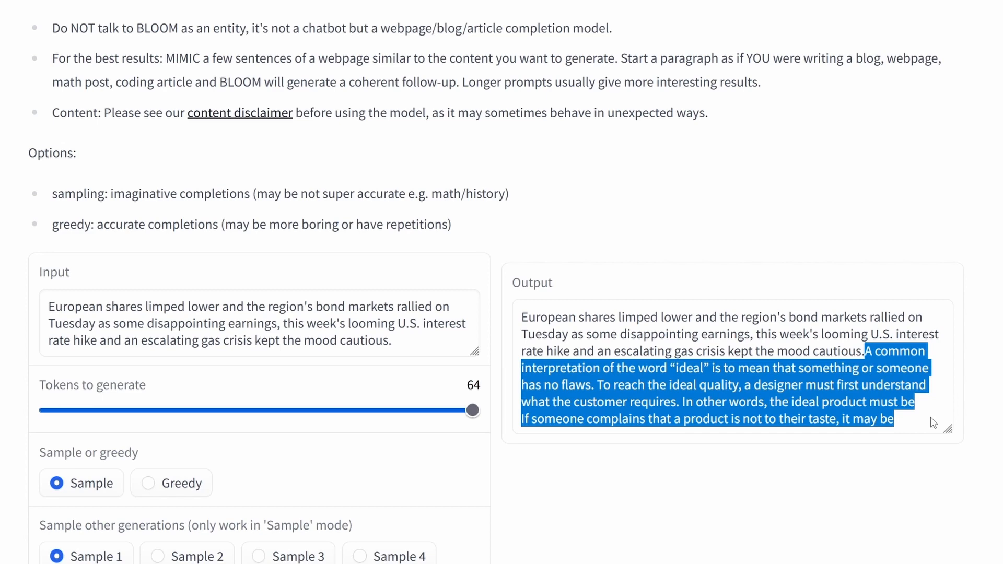
pyautogui.moveTo(930, 415)
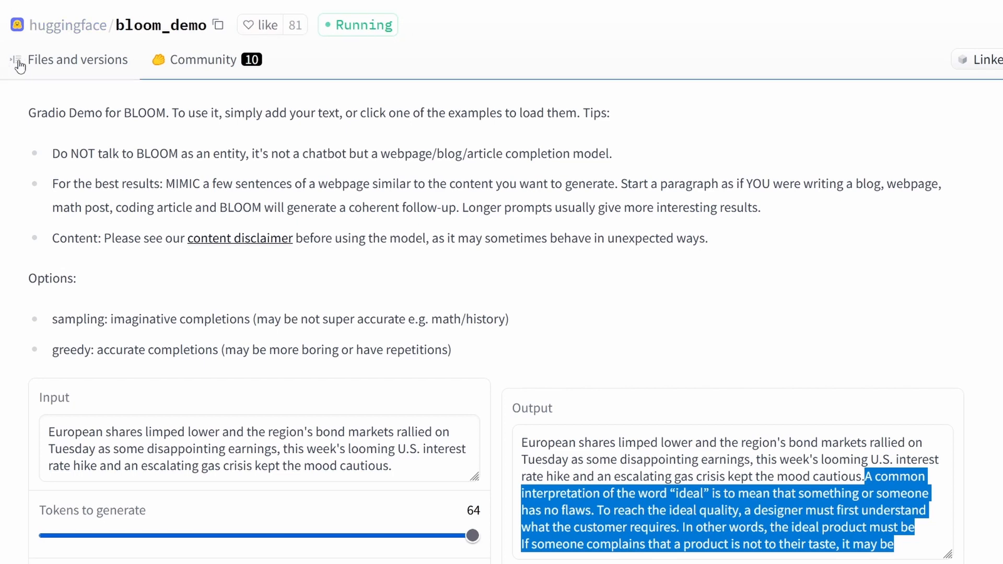
# - View the Space's Files and versions listing, then its Community discussions and pull requests
pyautogui.click(84, 60)
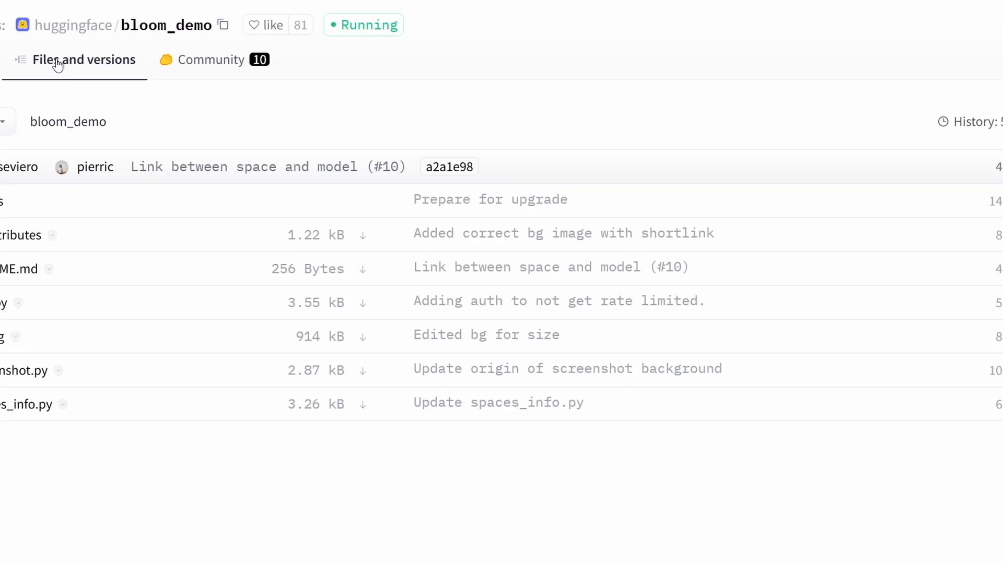
pyautogui.click(204, 60)
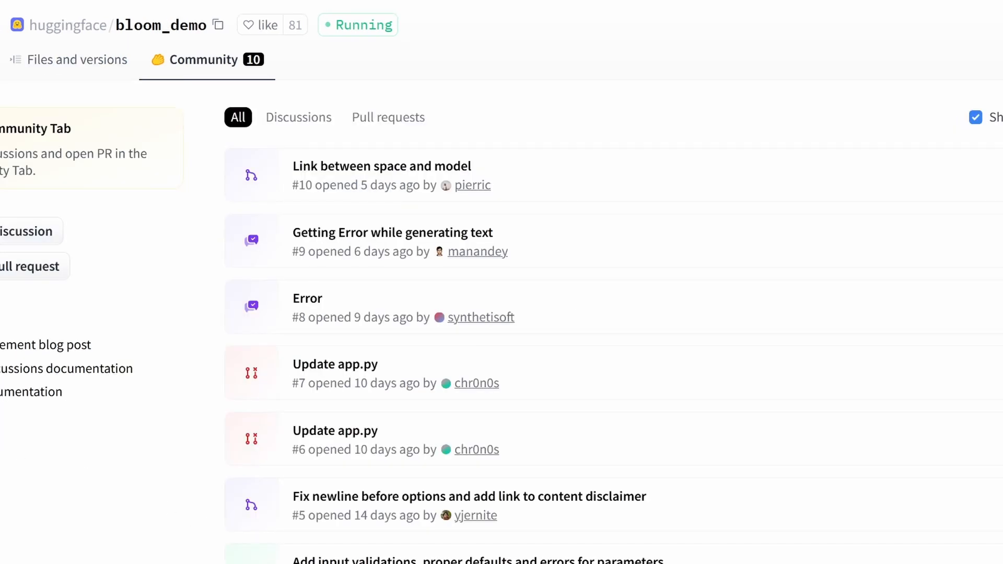